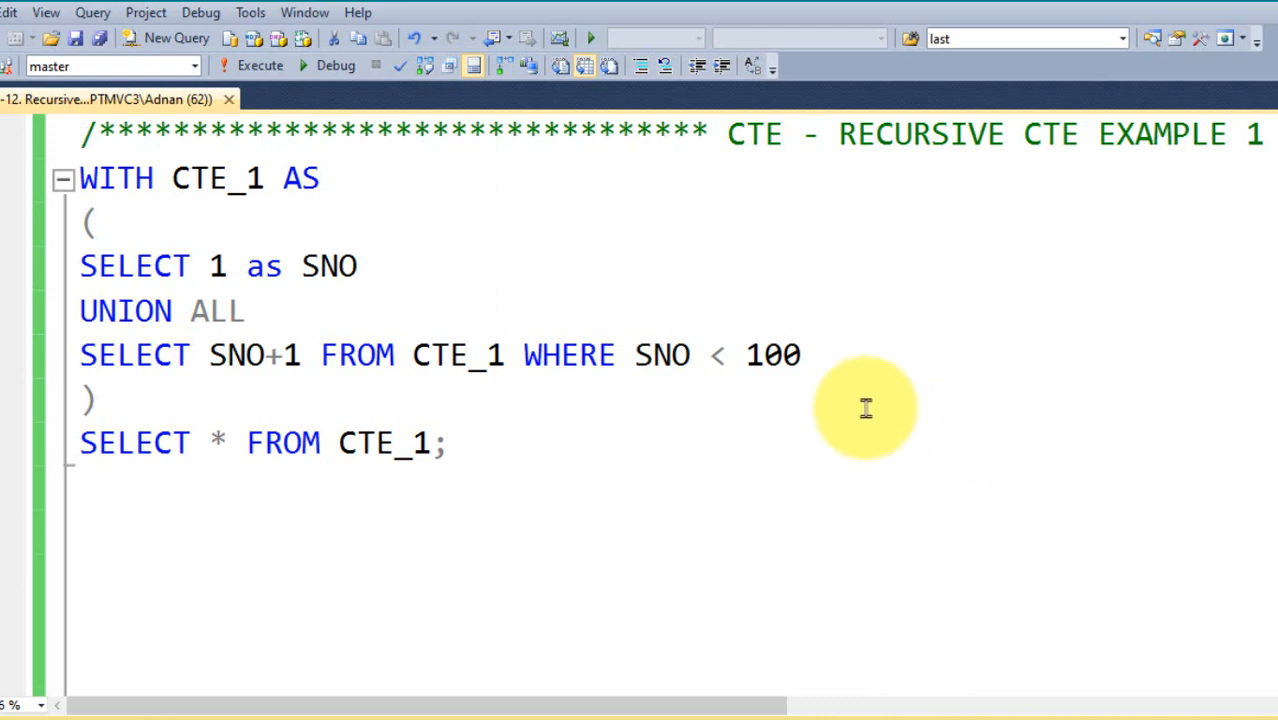
mouse_move(792, 418)
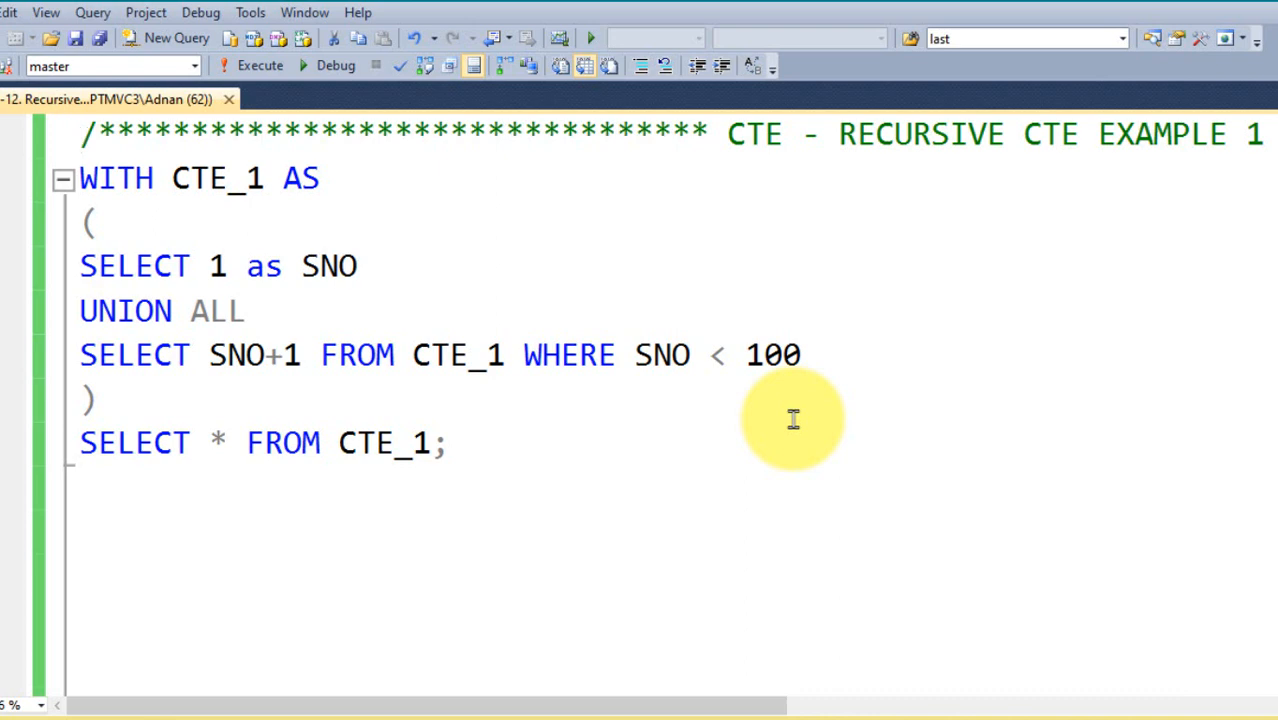
Run the number-series recursive CTE and review its recursive part and results.
left_click(82, 134)
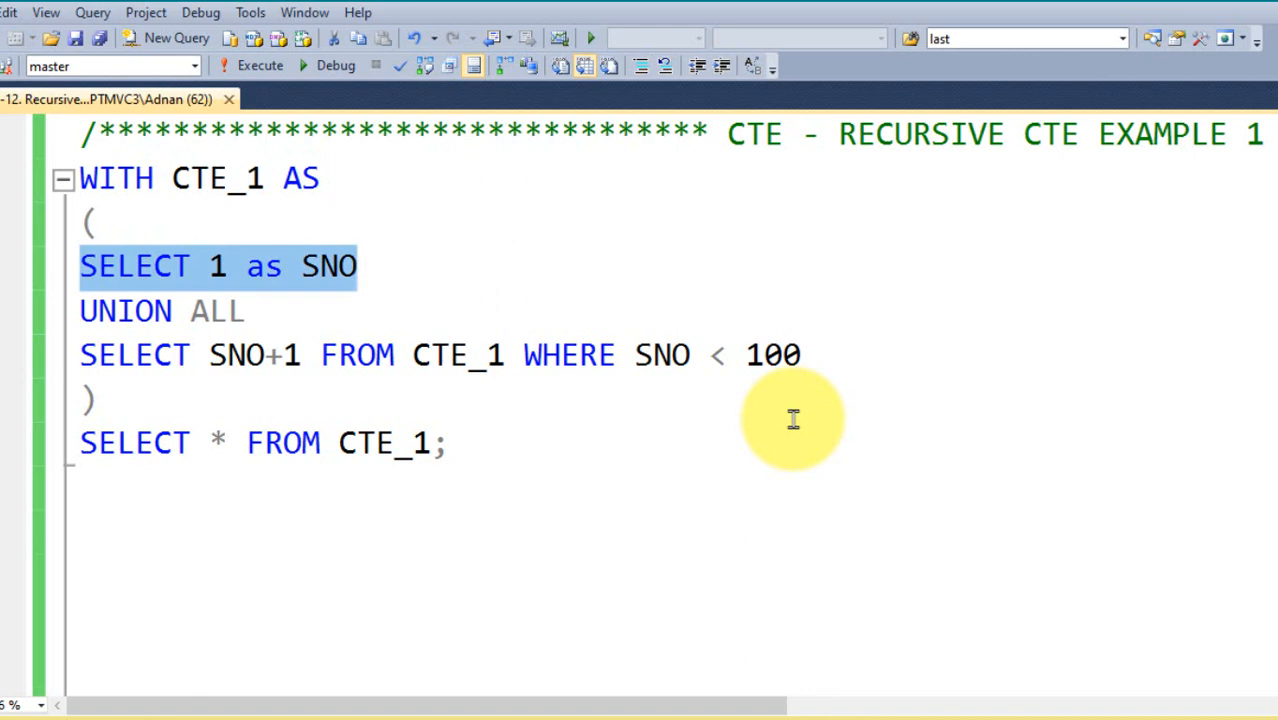
left_click(260, 64)
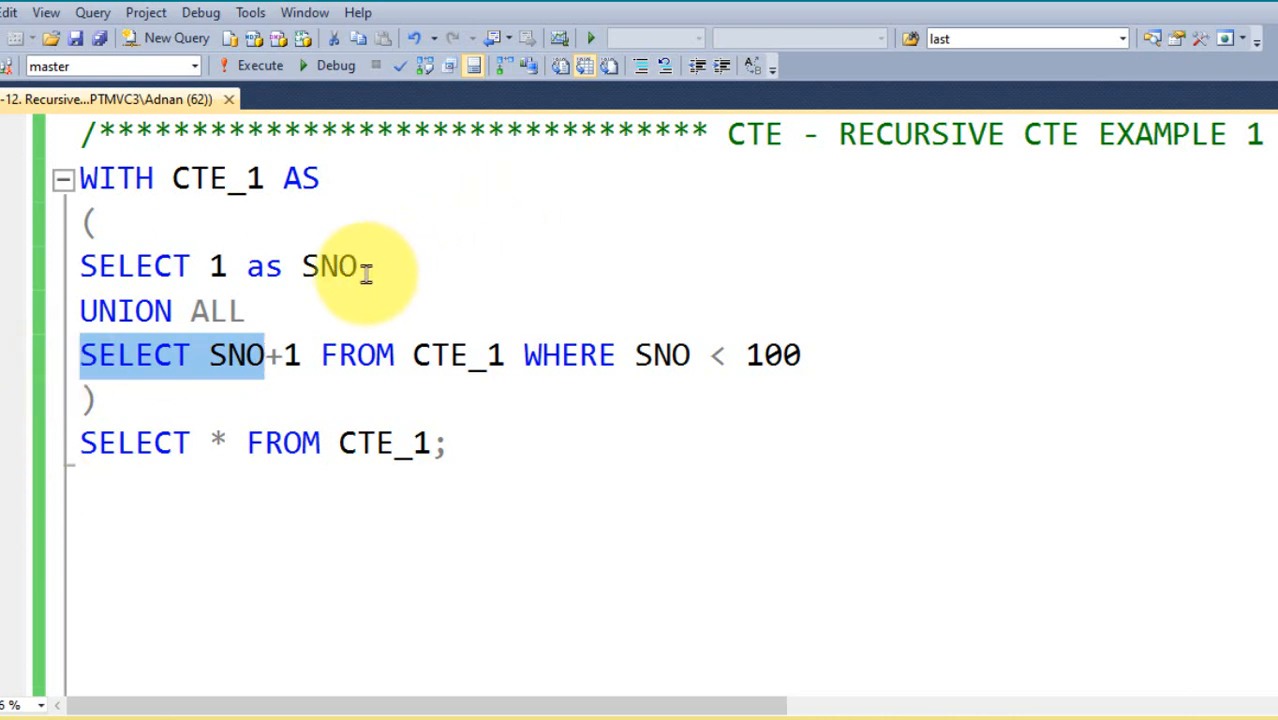
mouse_move(500, 360)
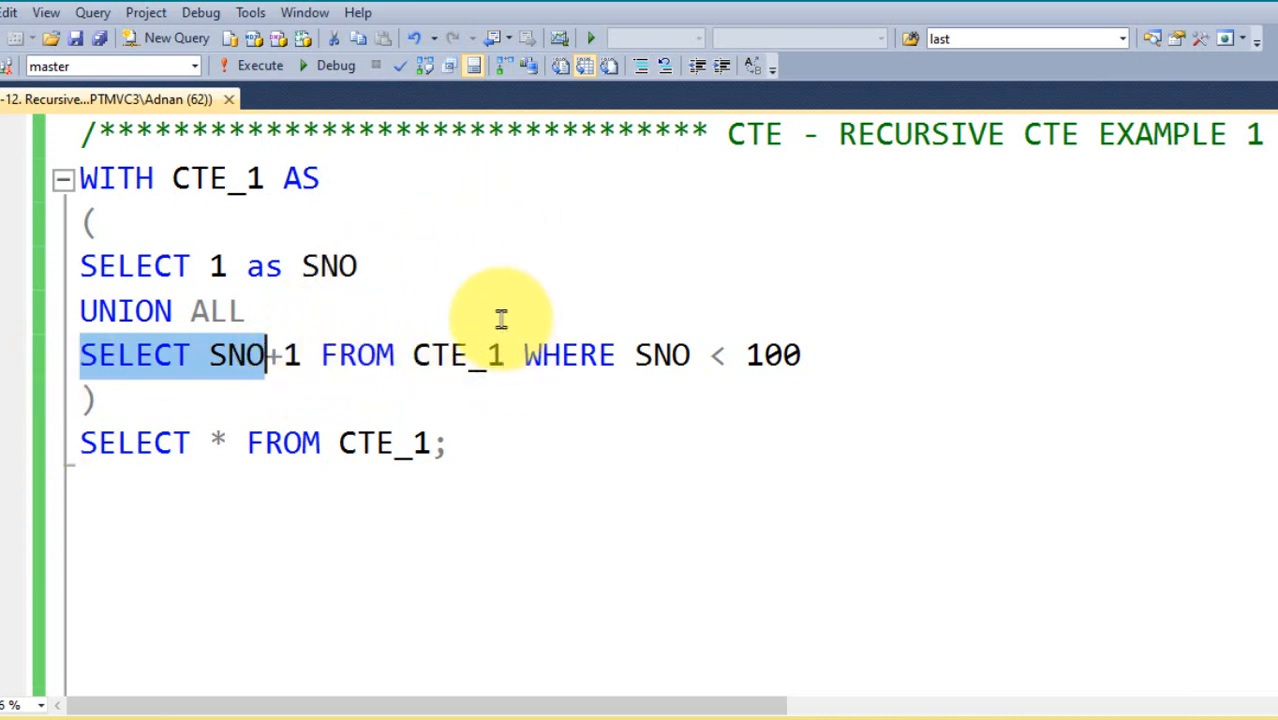
mouse_move(502, 356)
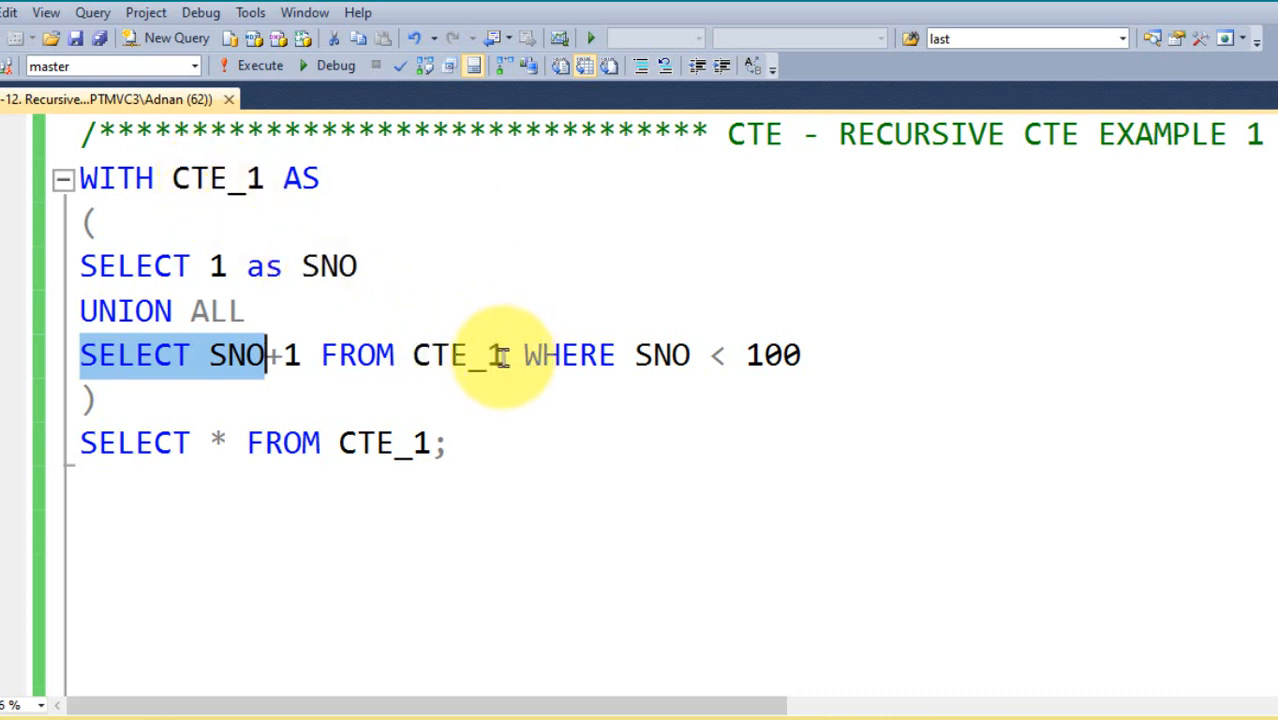
mouse_move(490, 354)
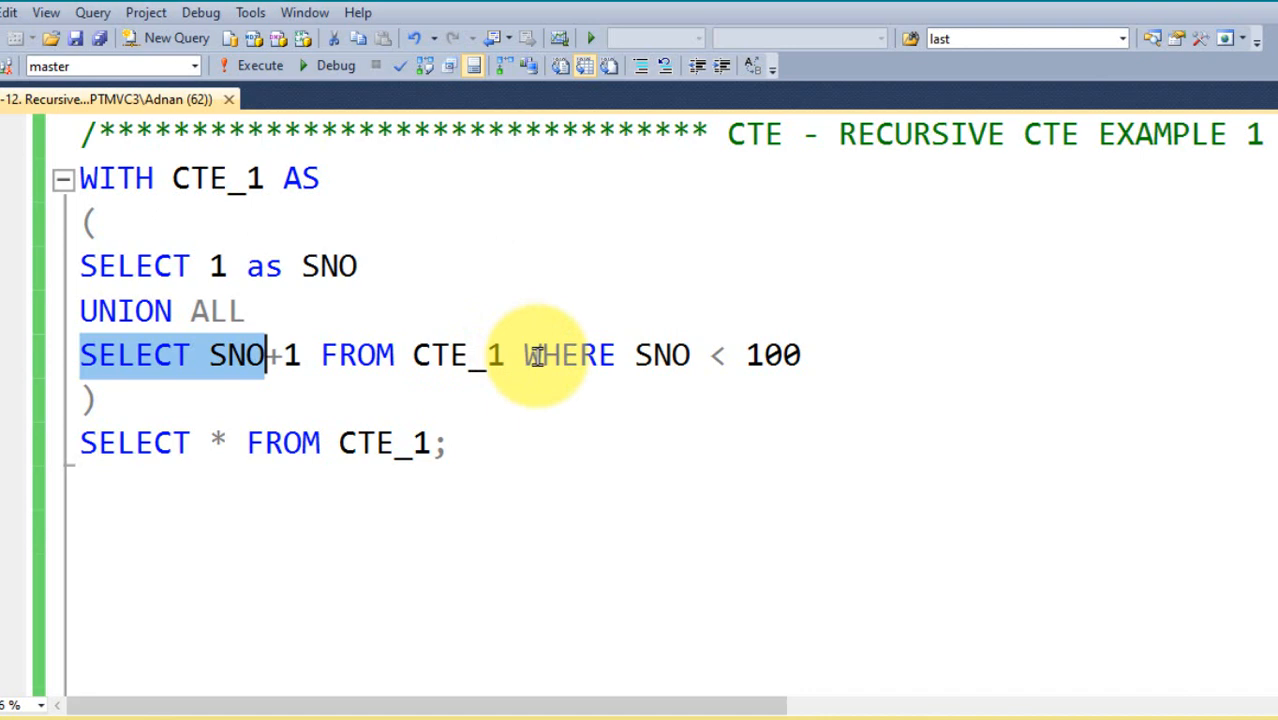
mouse_move(660, 356)
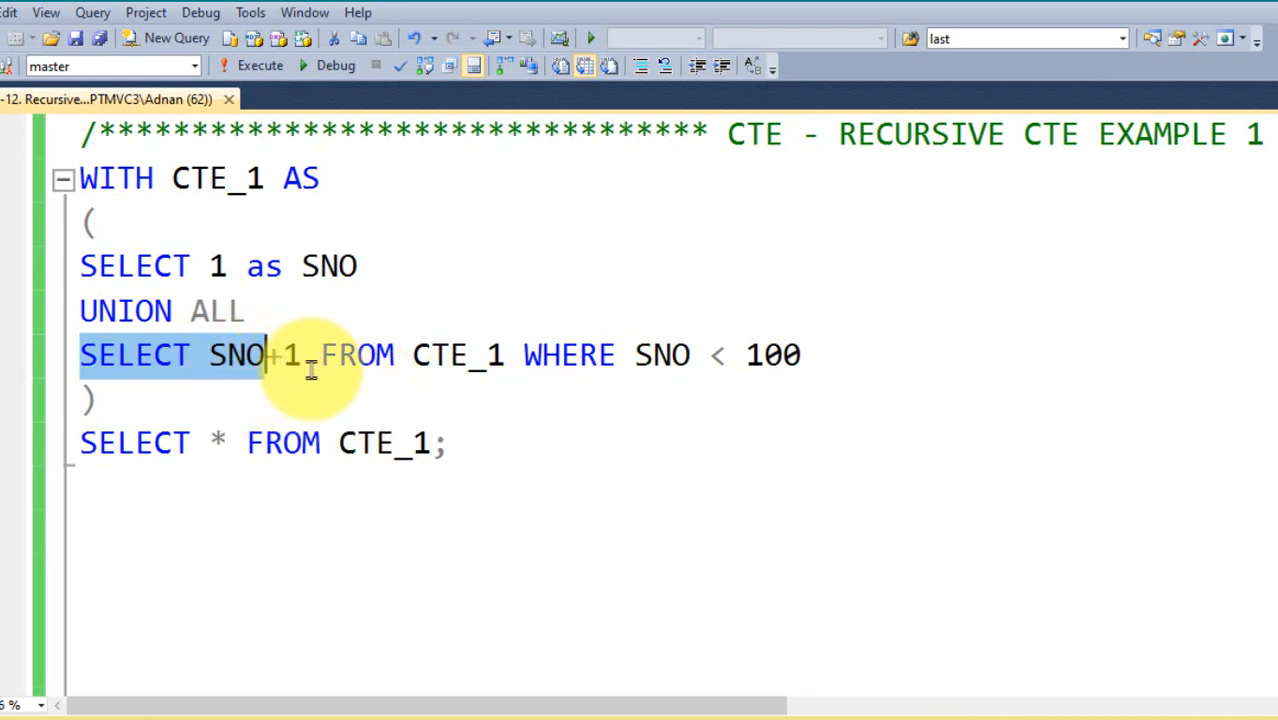
mouse_move(664, 356)
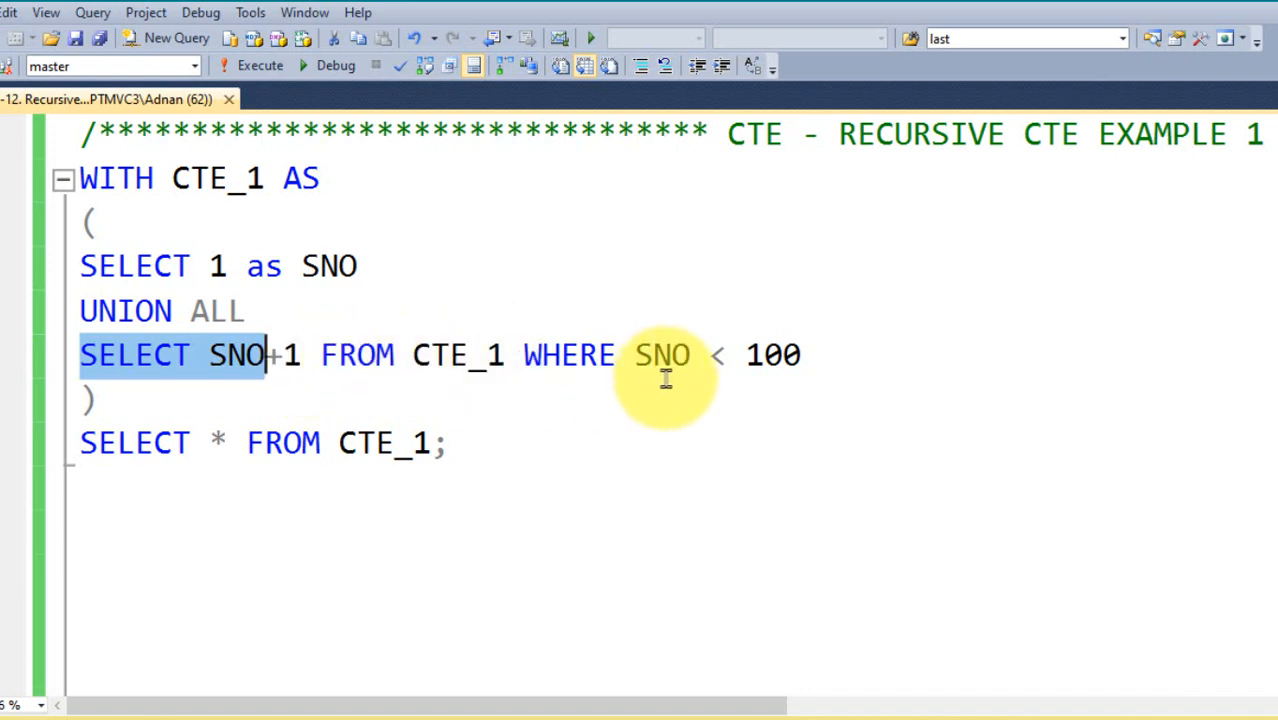
mouse_move(772, 354)
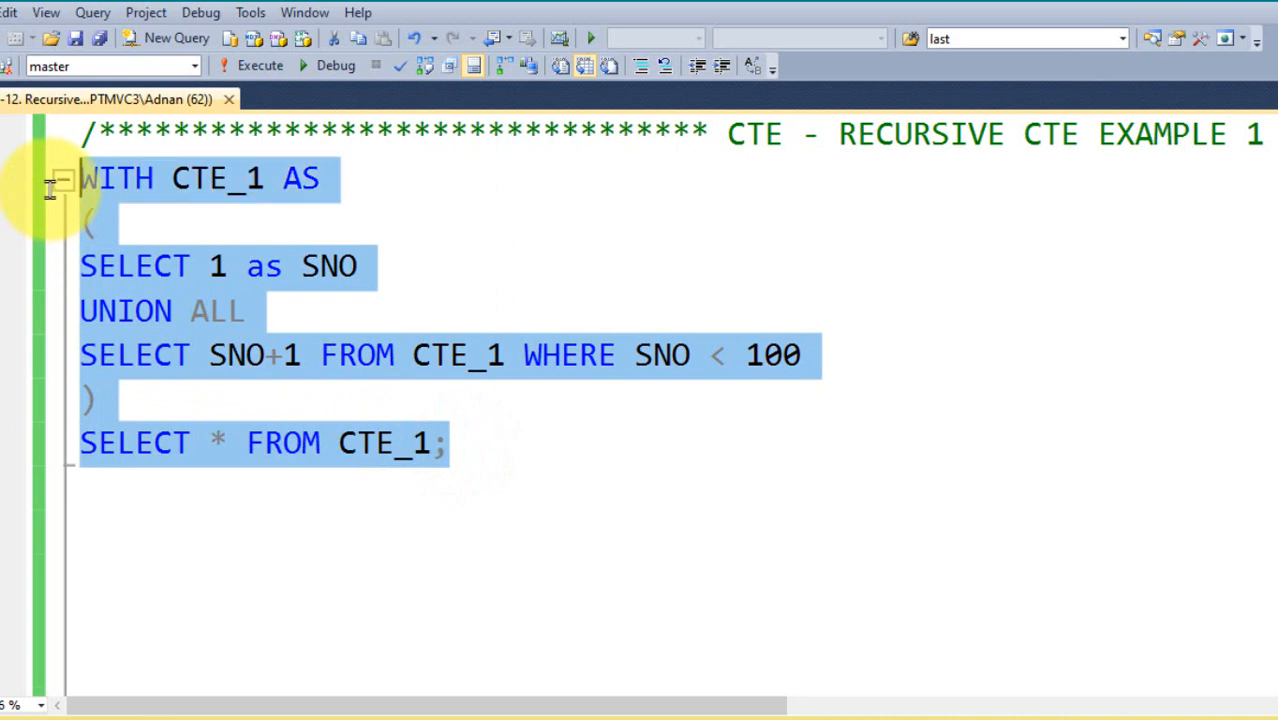
left_click(260, 64)
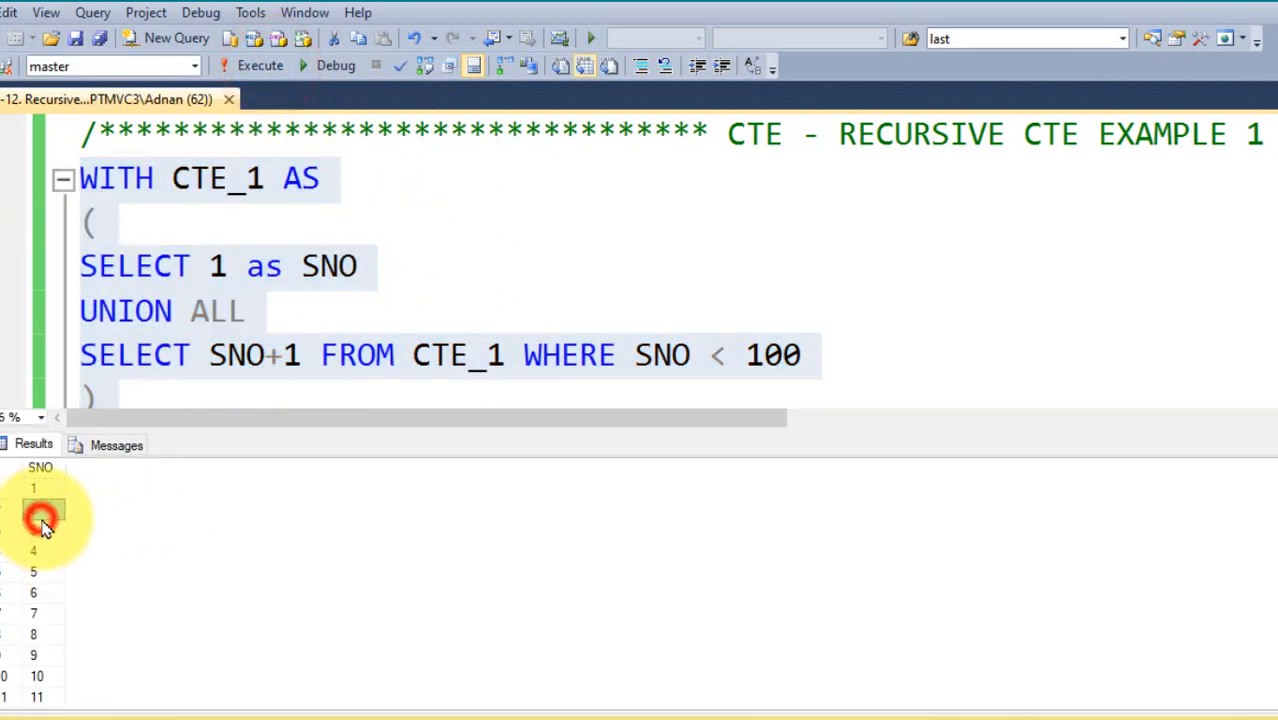
scroll("down", 3)
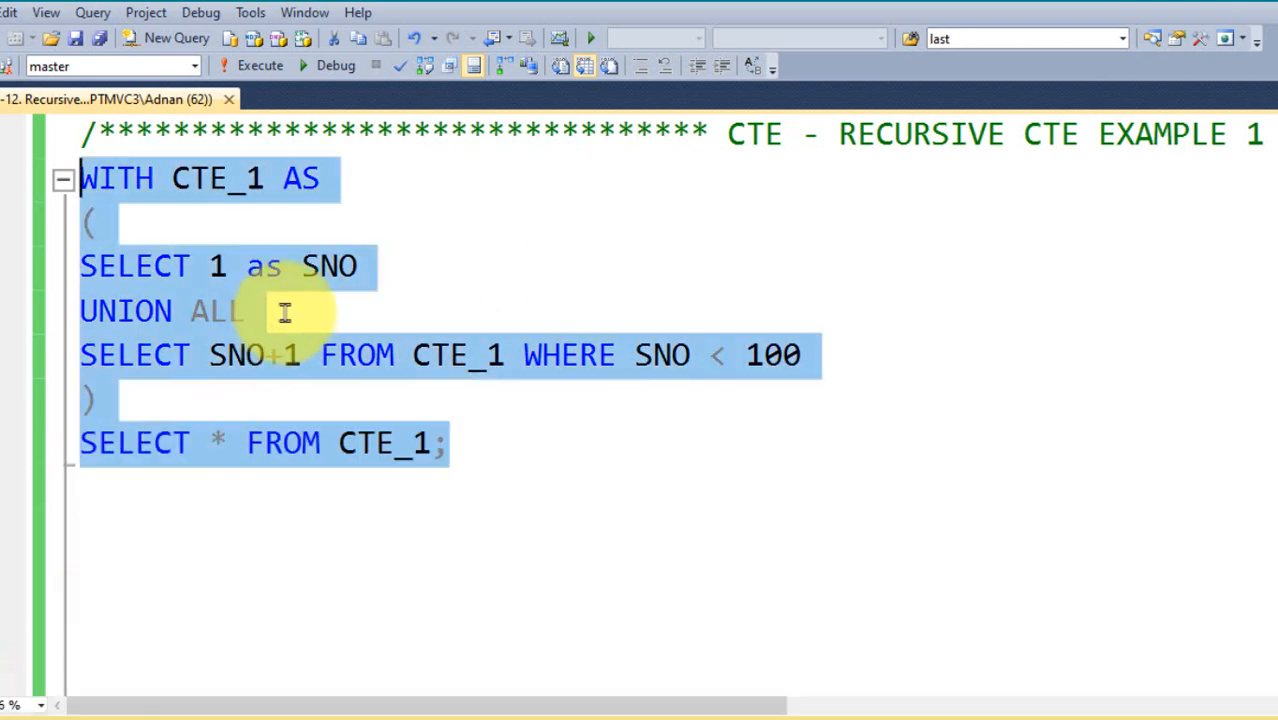
mouse_move(440, 398)
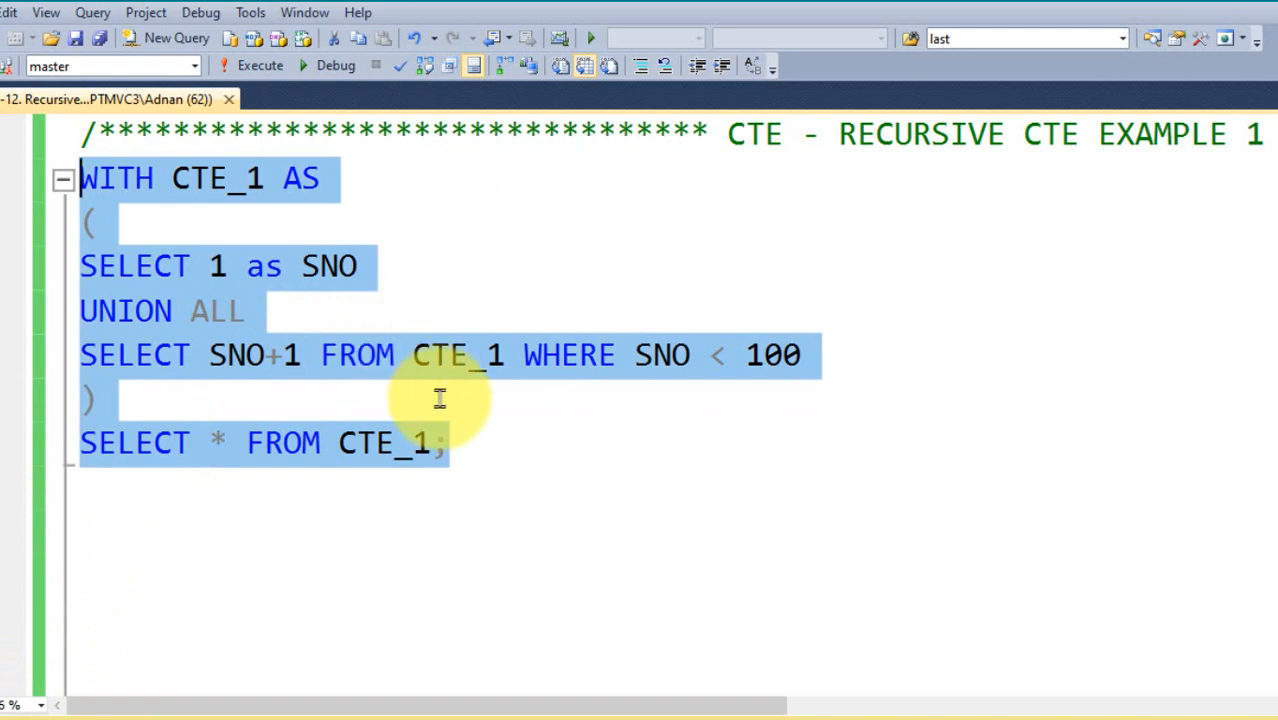
In CTE Example 2, run only the anchor SELECT GETDATE() AS TransDate, returning one row.
scroll("down", 3)
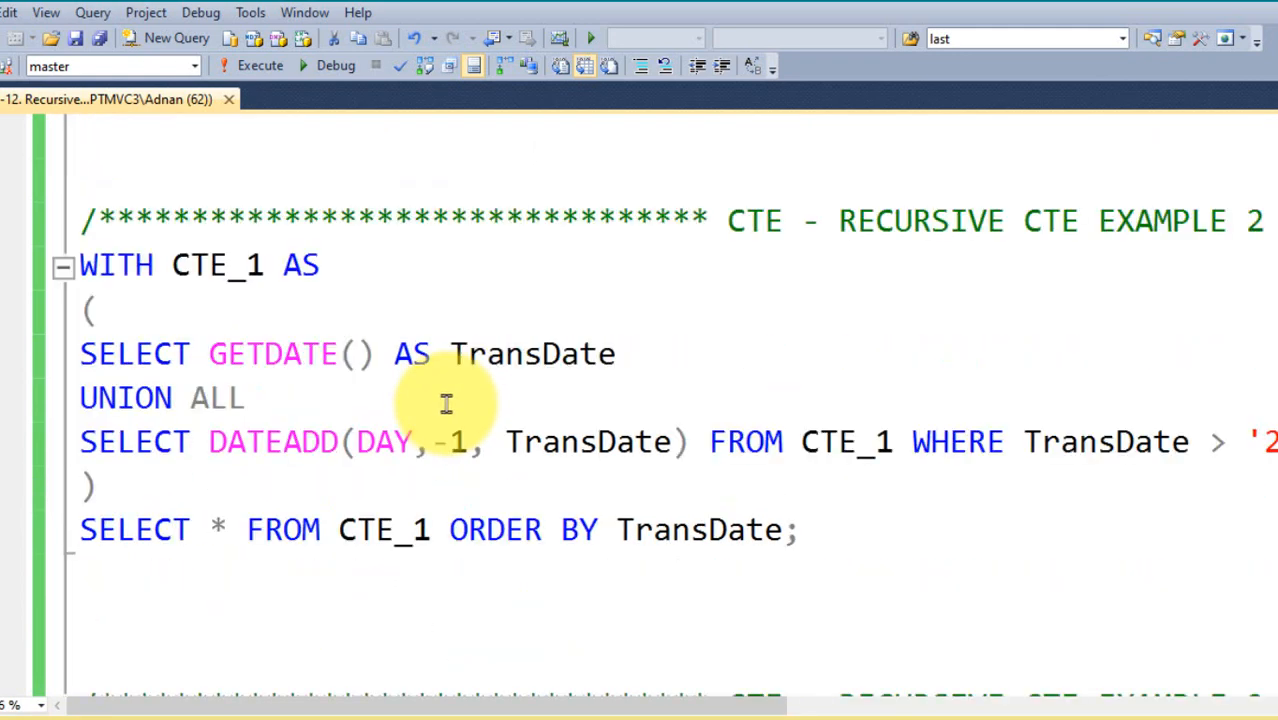
mouse_move(936, 384)
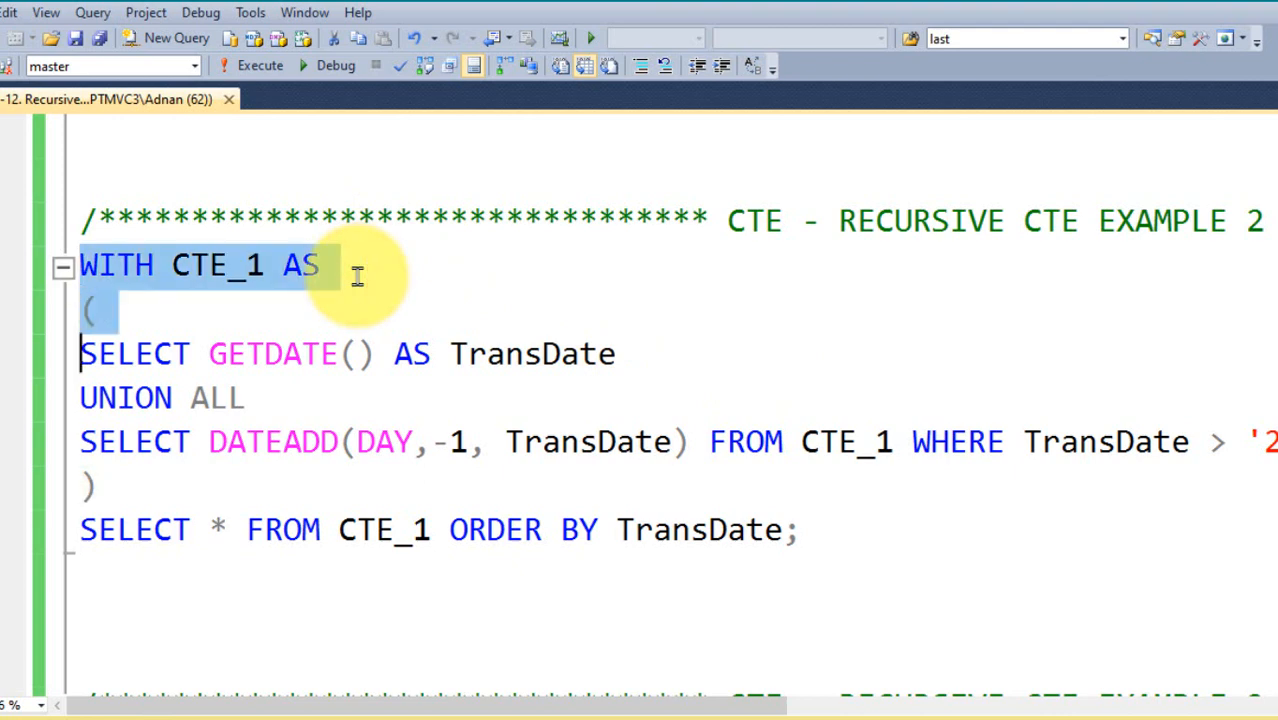
left_click(356, 276)
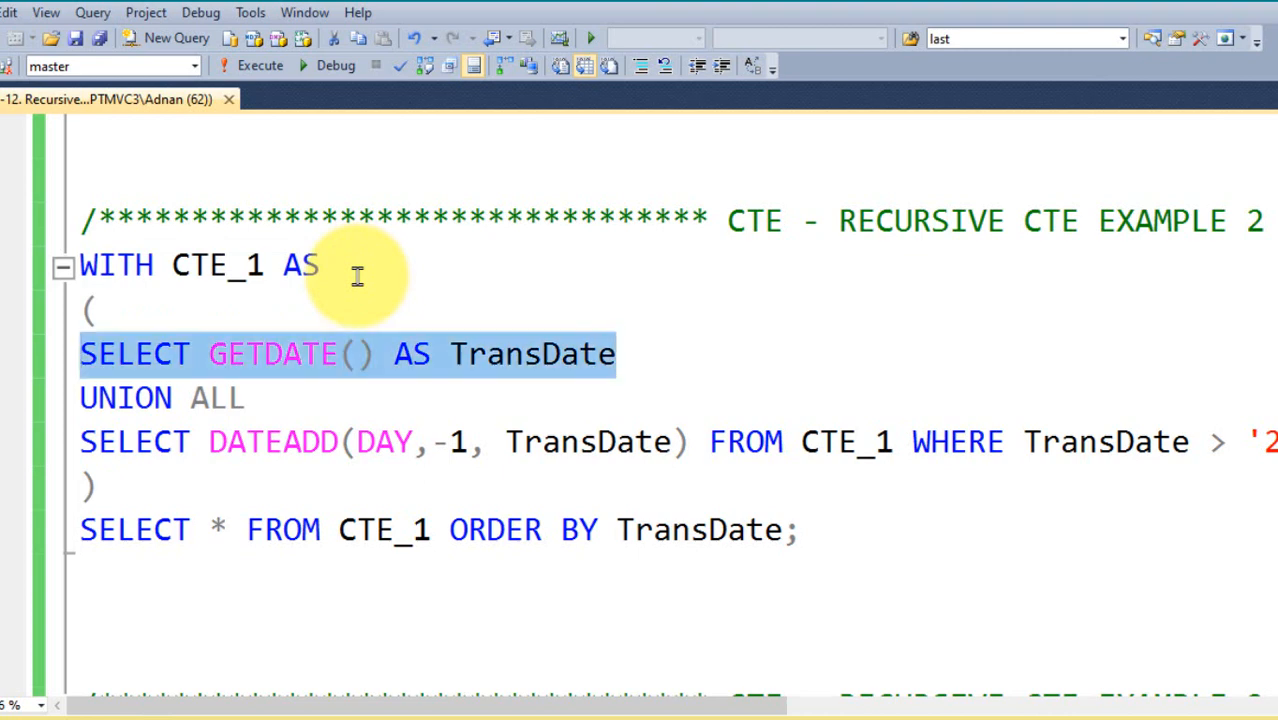
left_click(260, 64)
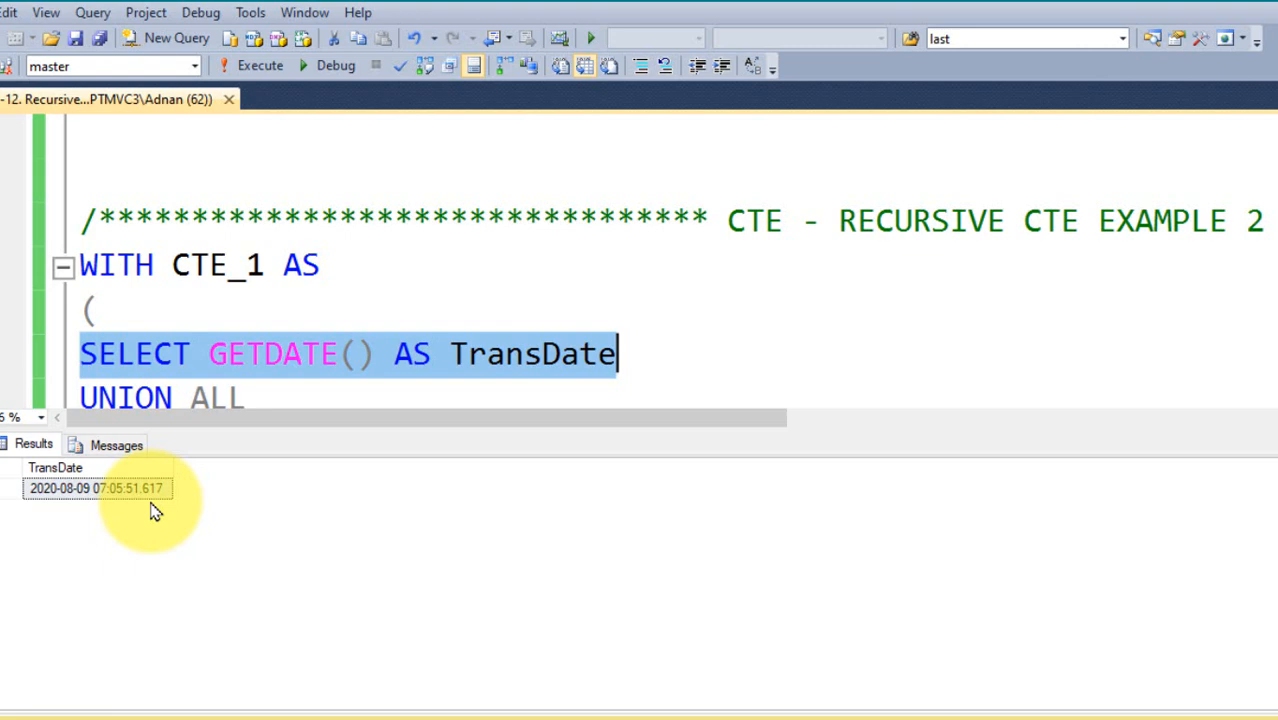
mouse_move(130, 516)
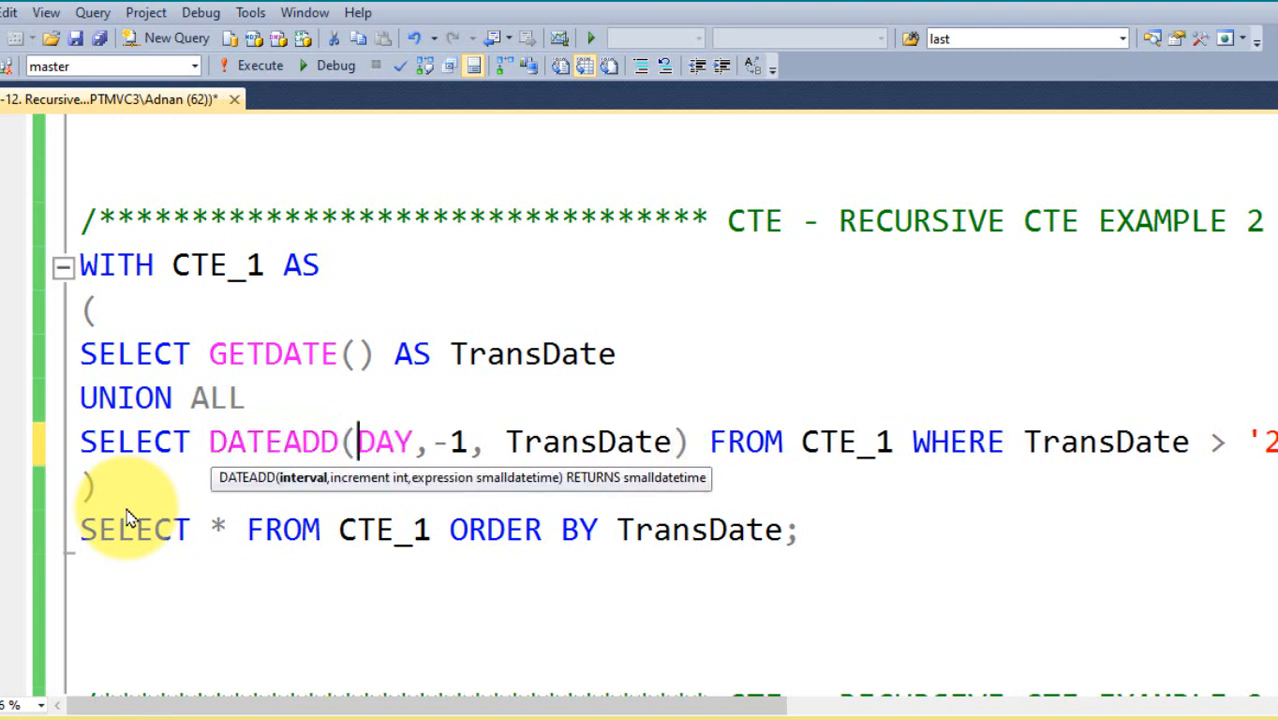
double_click(384, 442)
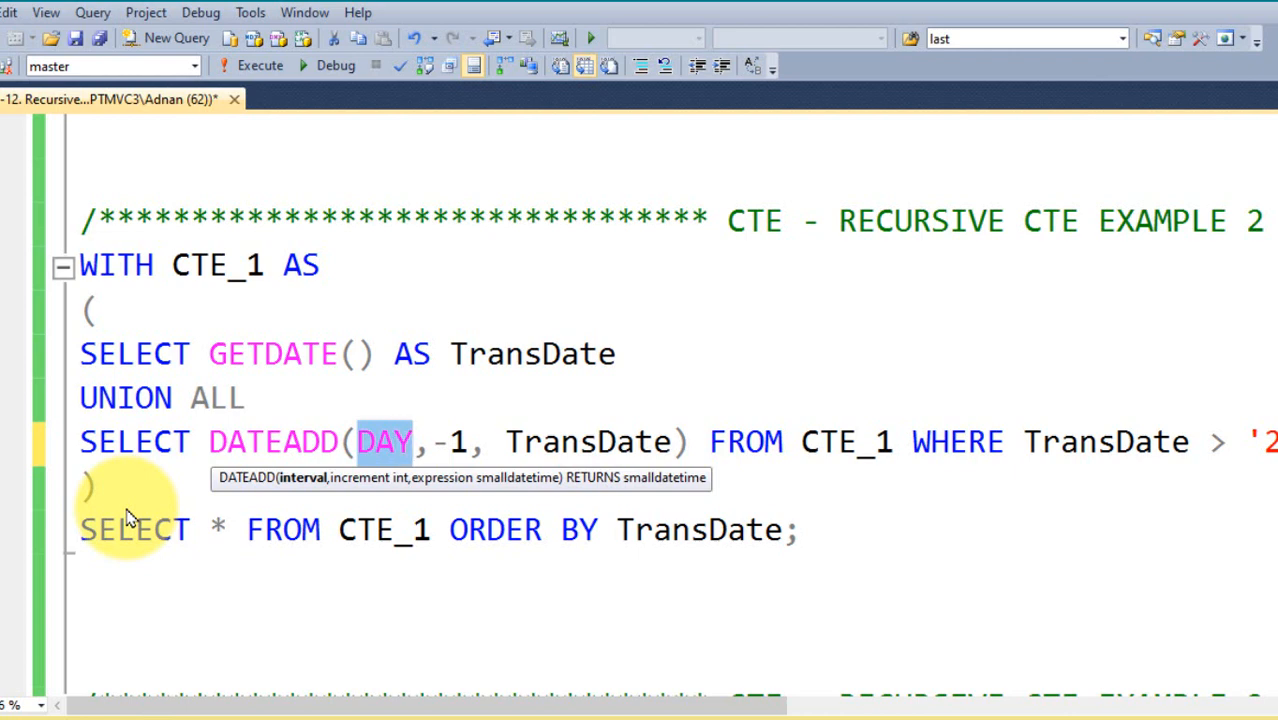
left_click(412, 442)
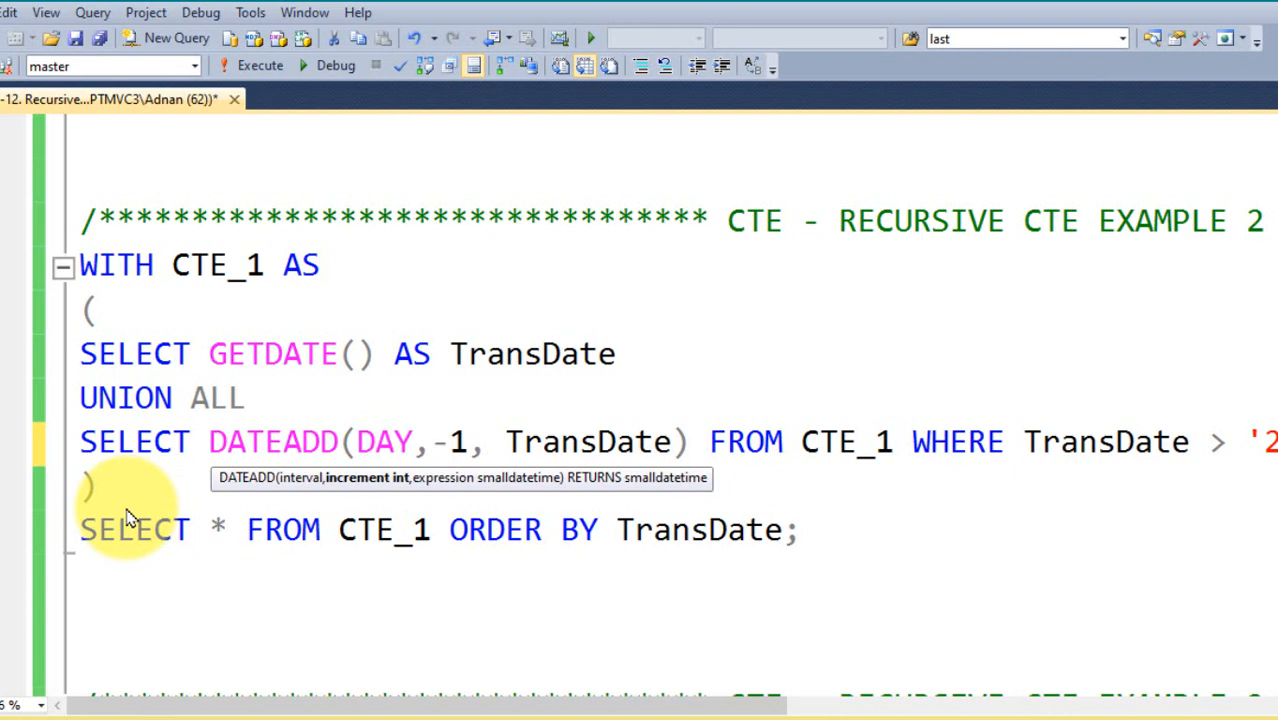
left_click(432, 442)
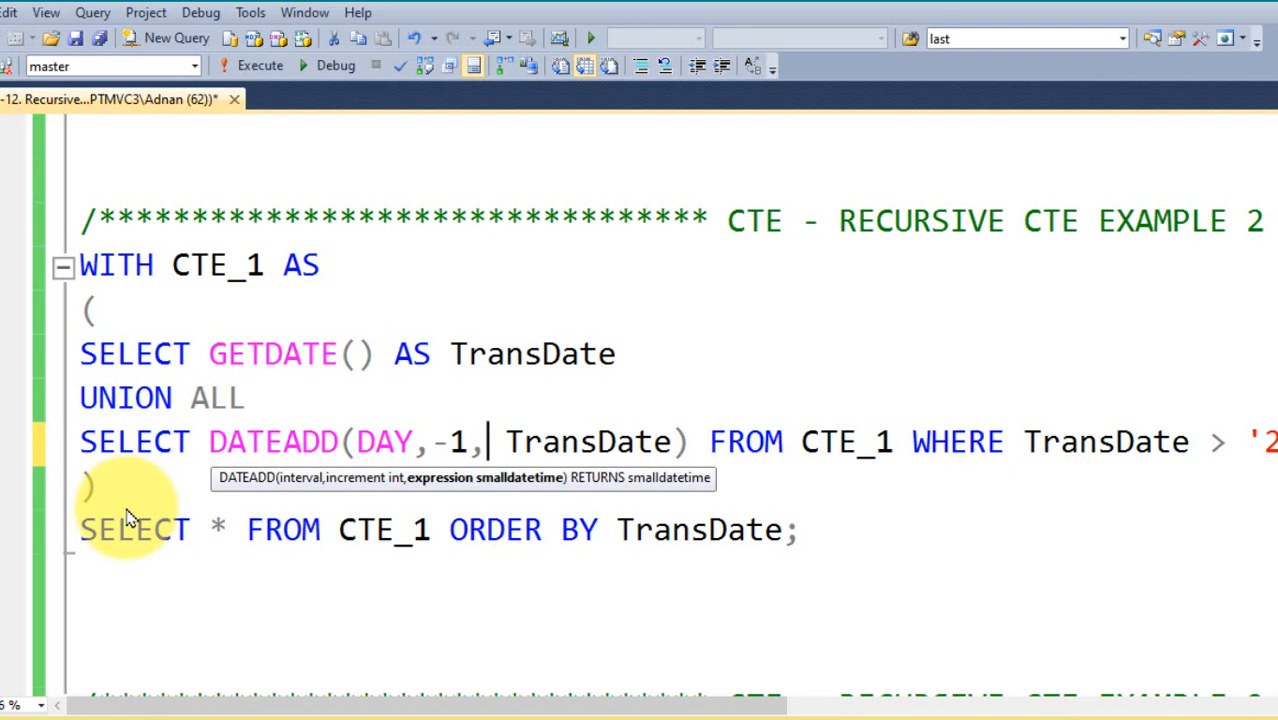
double_click(532, 352)
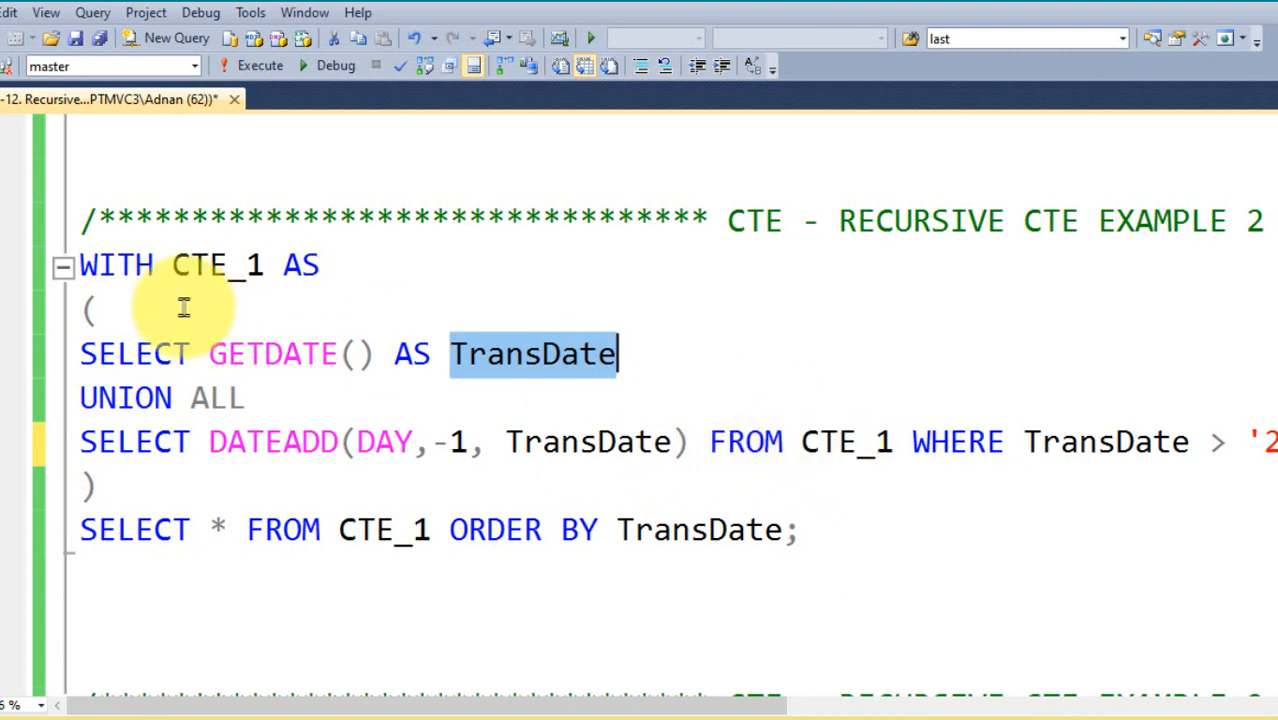
mouse_move(830, 442)
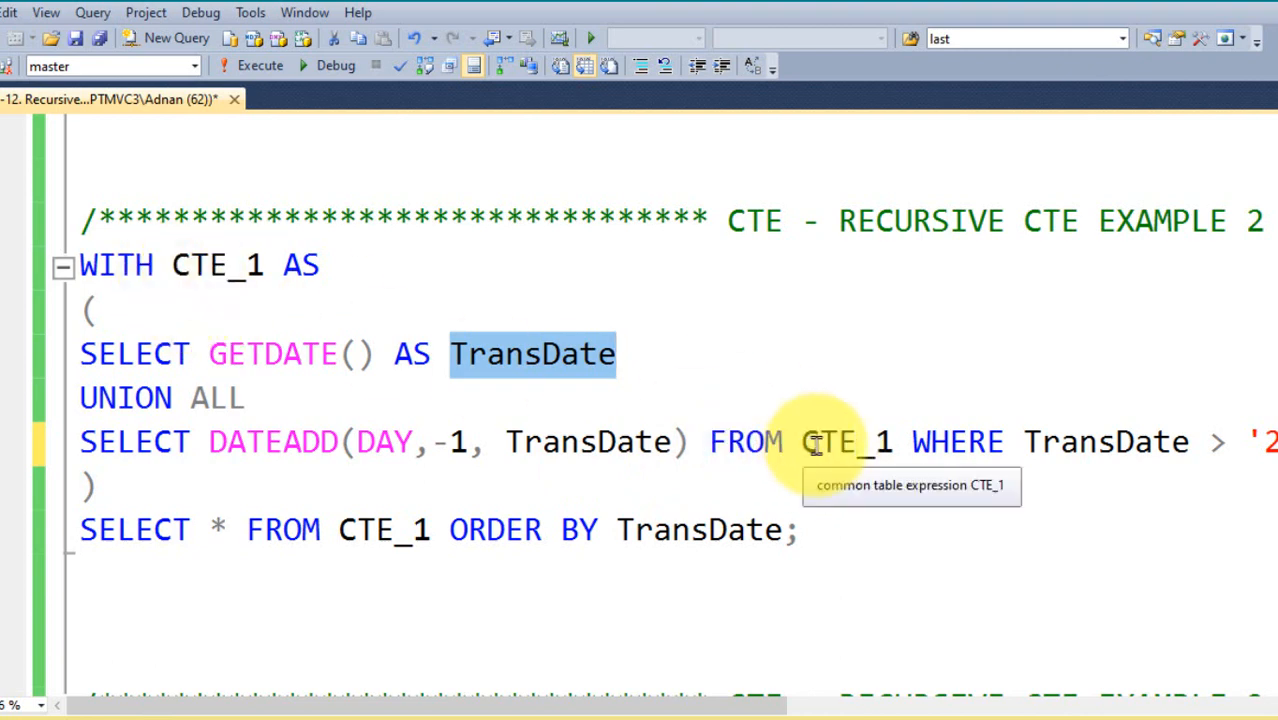
mouse_move(1150, 450)
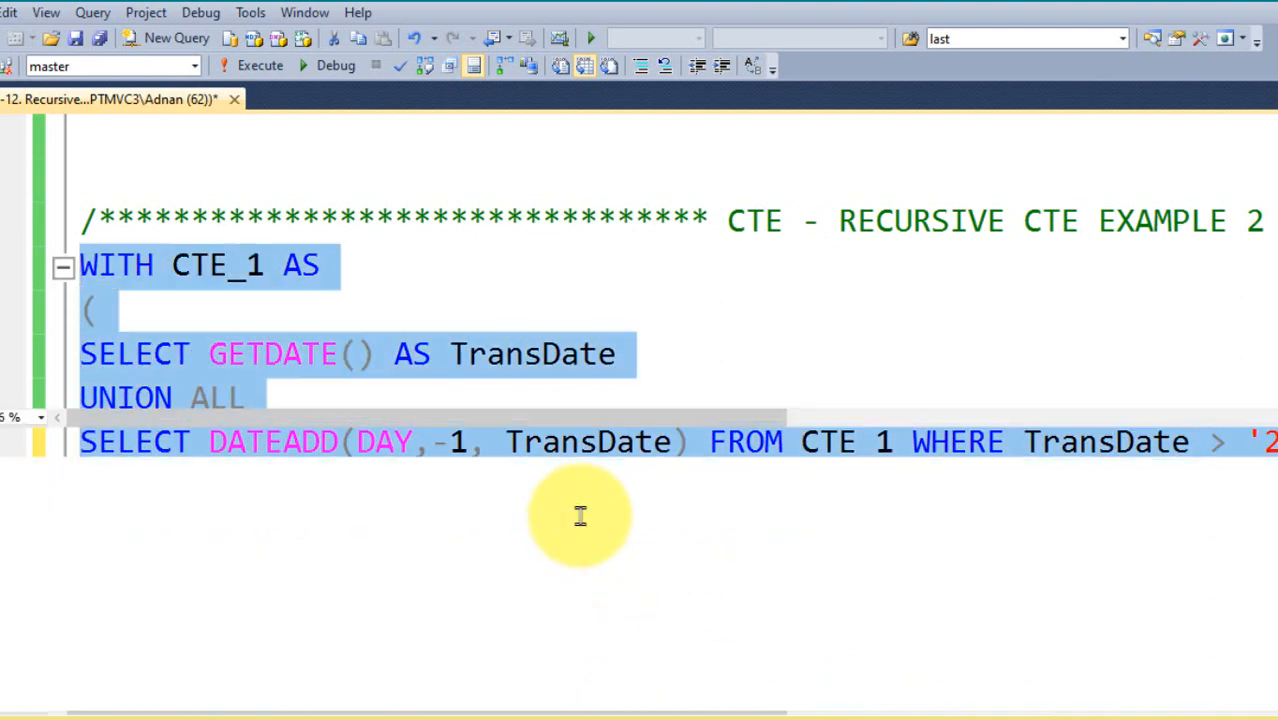
Switch to the DirectReports CTE query tab connected to AdventureWorks2012.
left_click(260, 64)
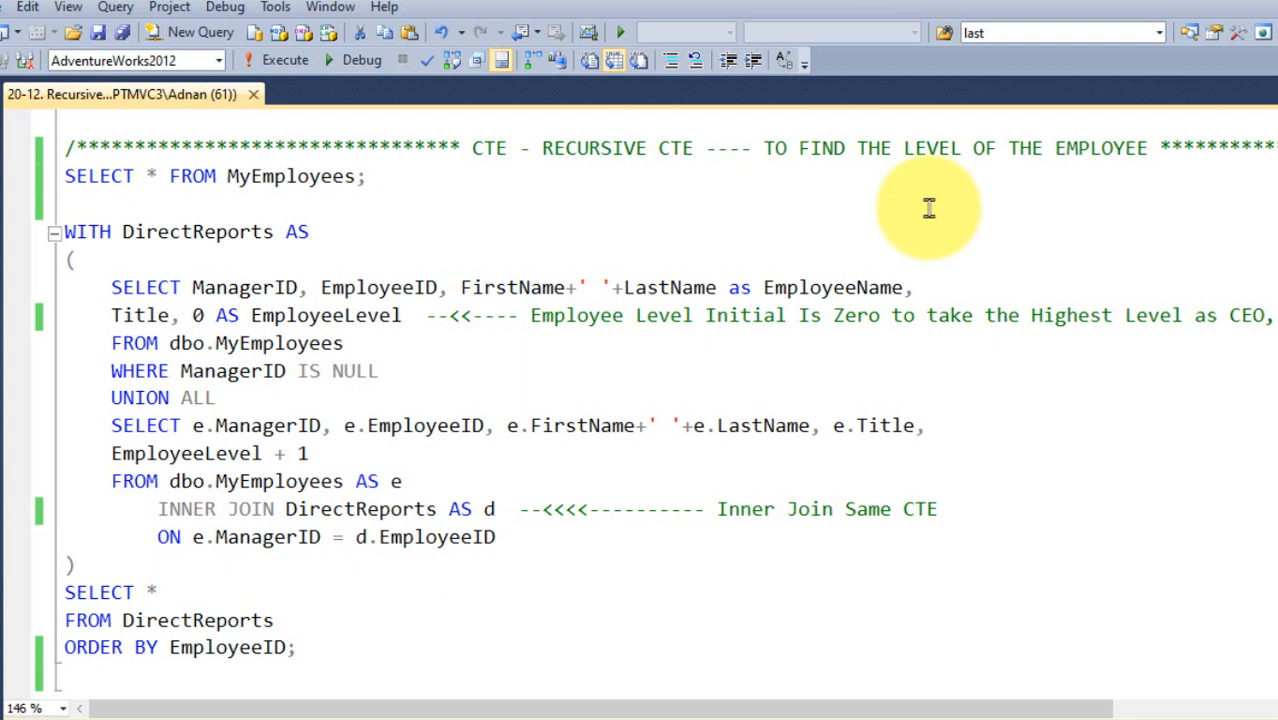
Select just the SELECT * FROM MyEmployees statement in the editor.
left_click(64, 204)
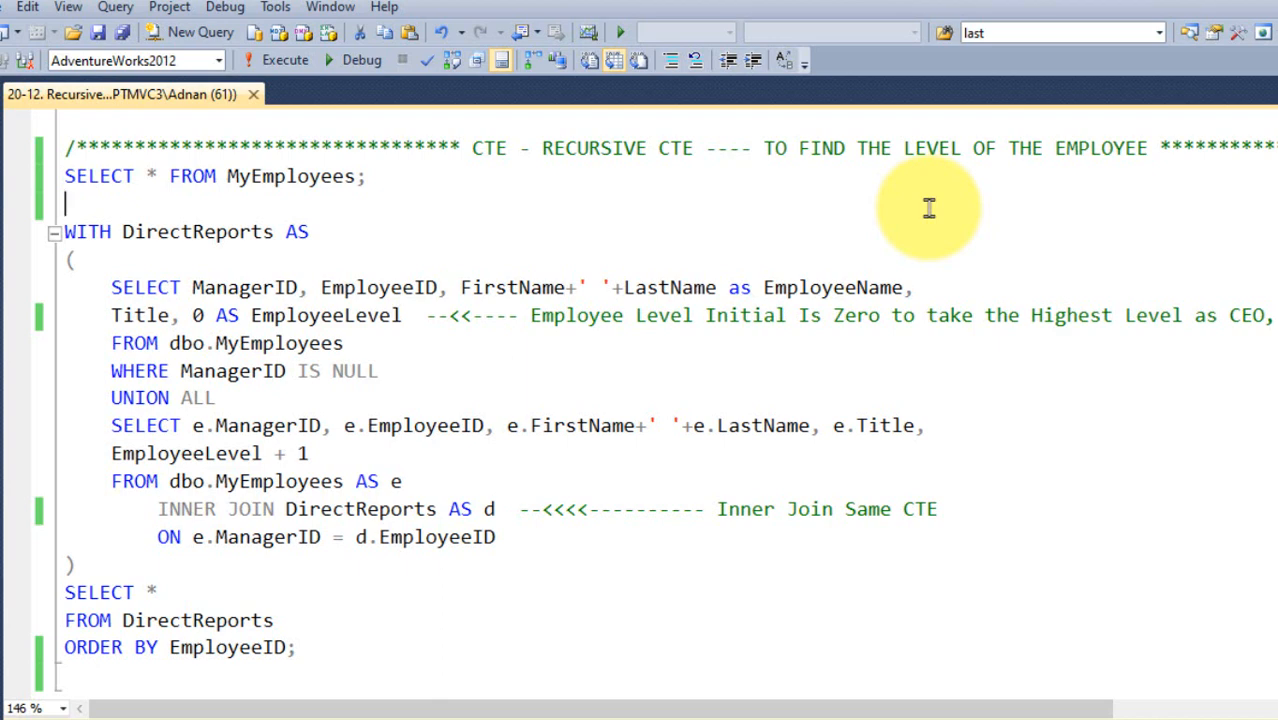
left_click_drag(64, 176, 368, 176)
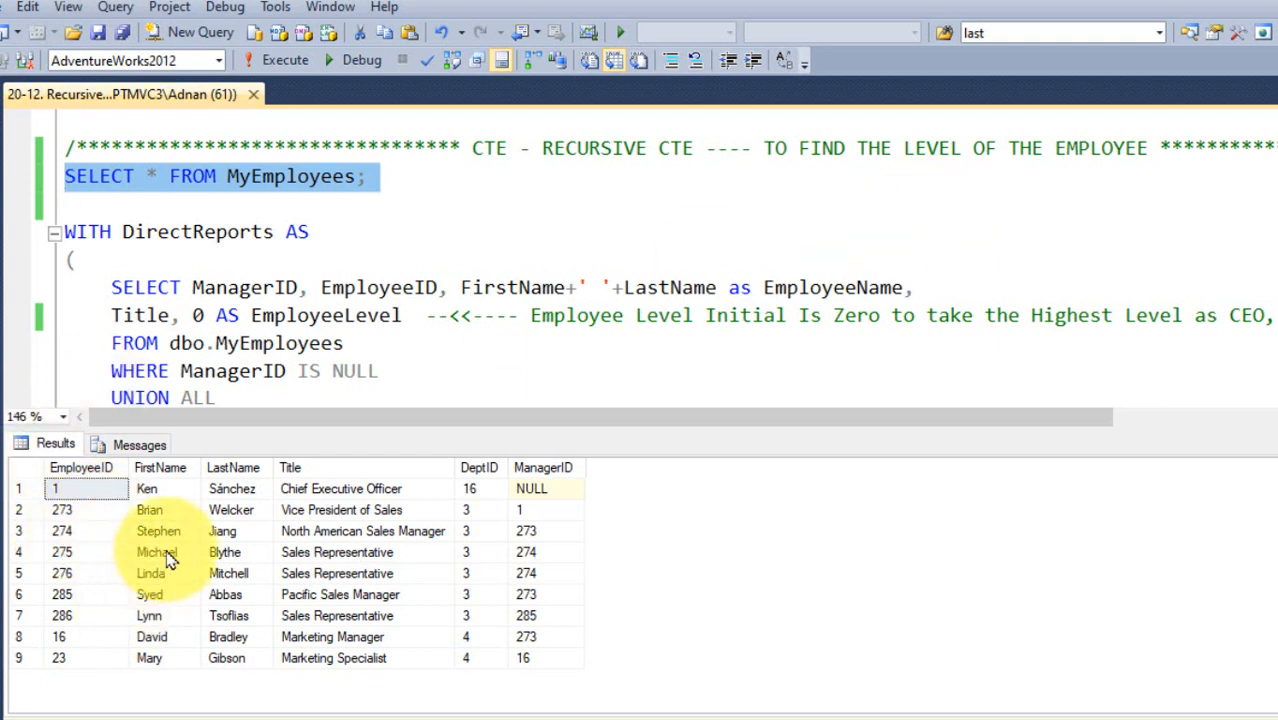
mouse_move(400, 584)
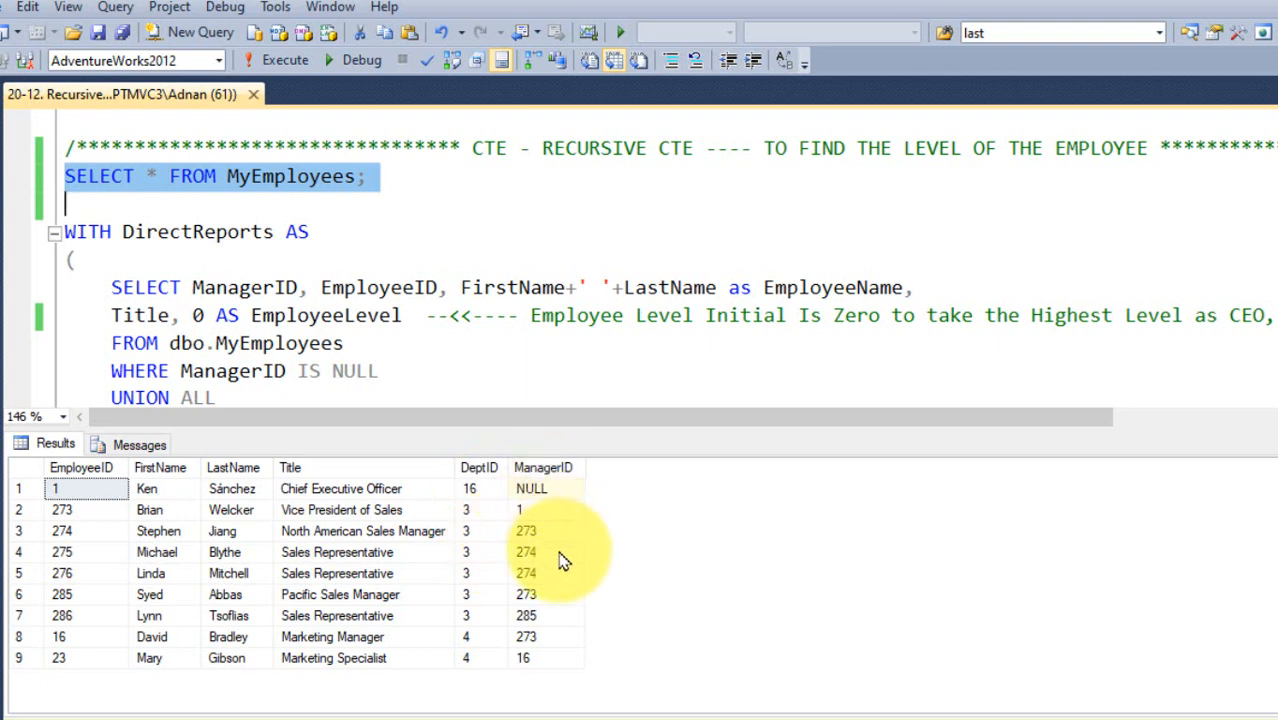
mouse_move(458, 558)
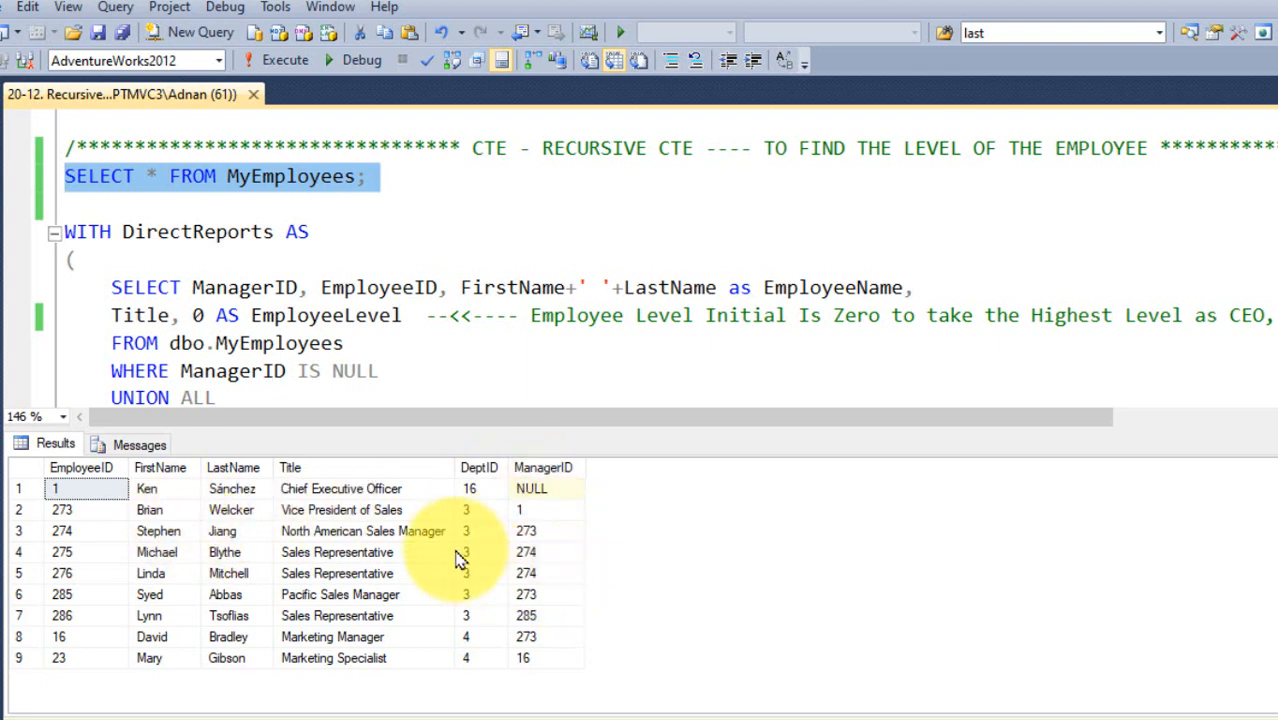
mouse_move(344, 490)
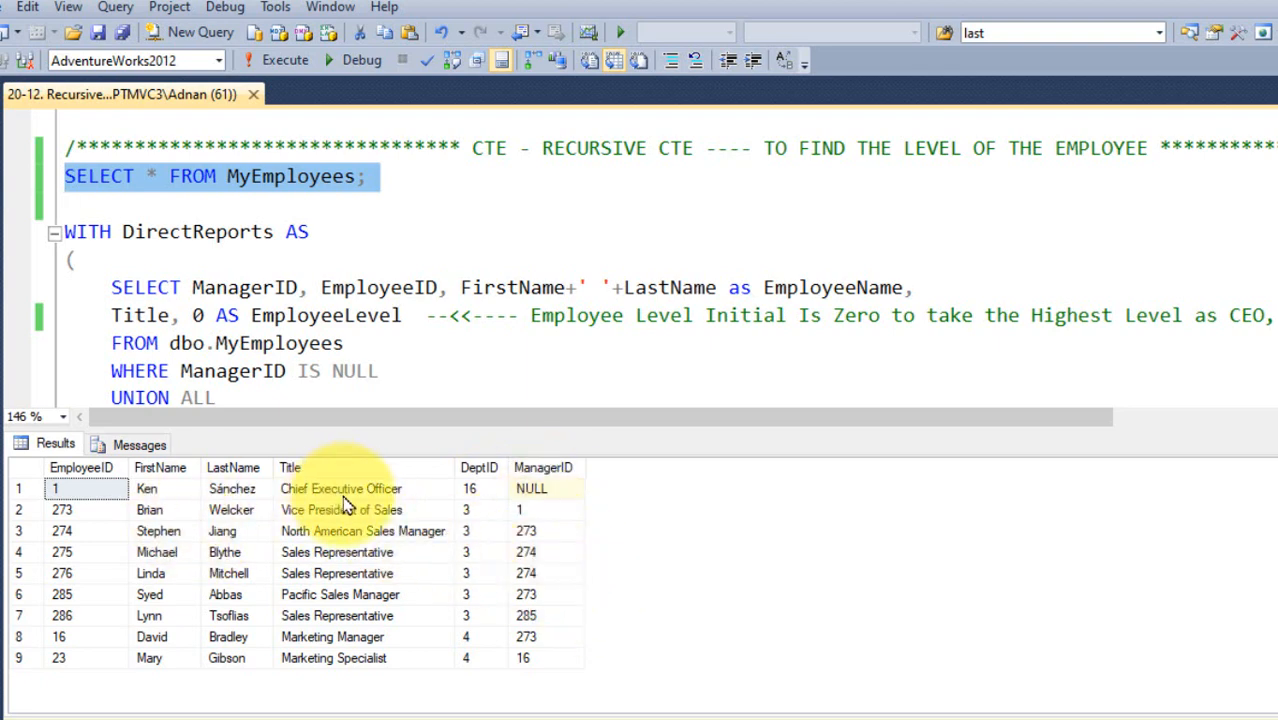
mouse_move(370, 532)
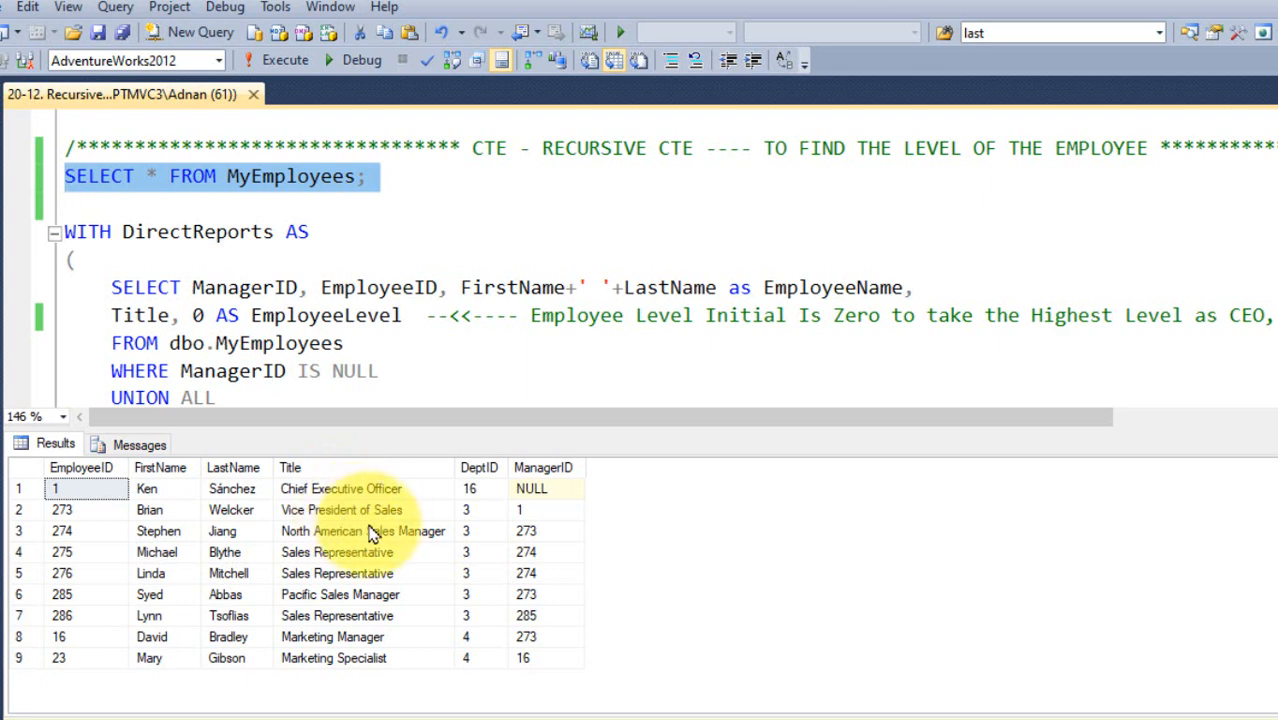
mouse_move(364, 578)
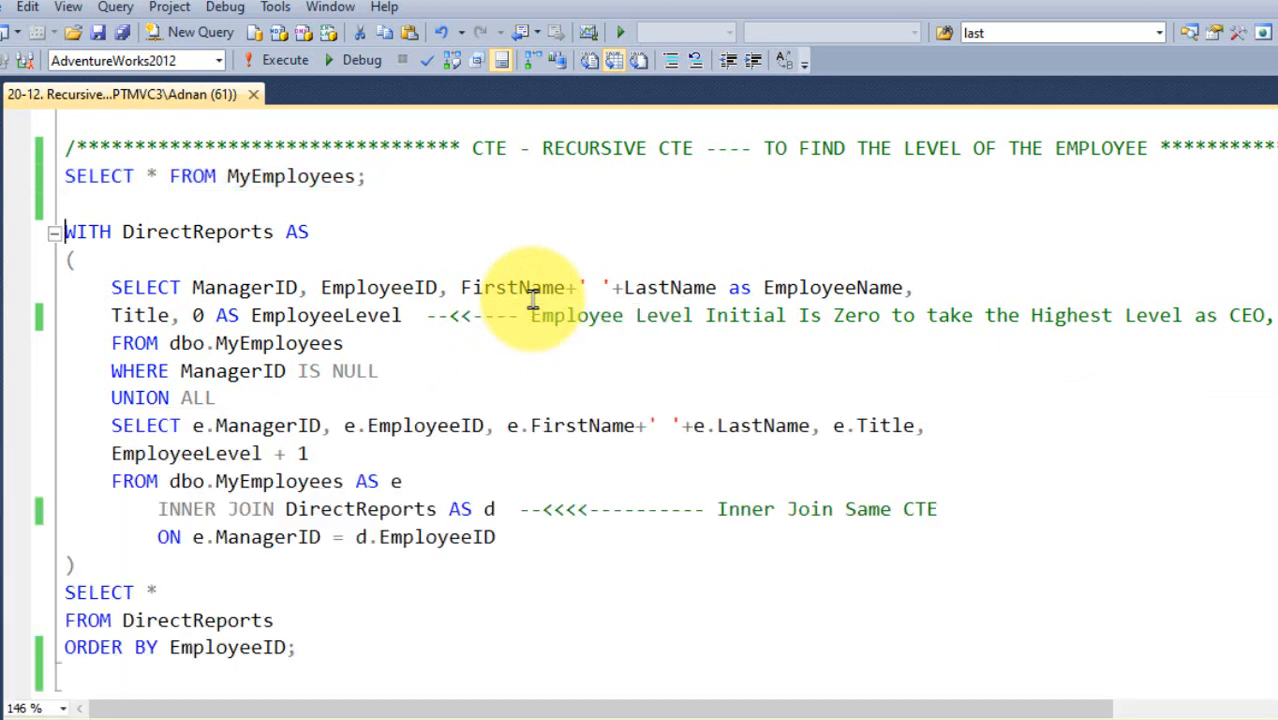
Select the CTE's anchor SELECT down to WHERE ManagerID IS NULL.
double_click(88, 232)
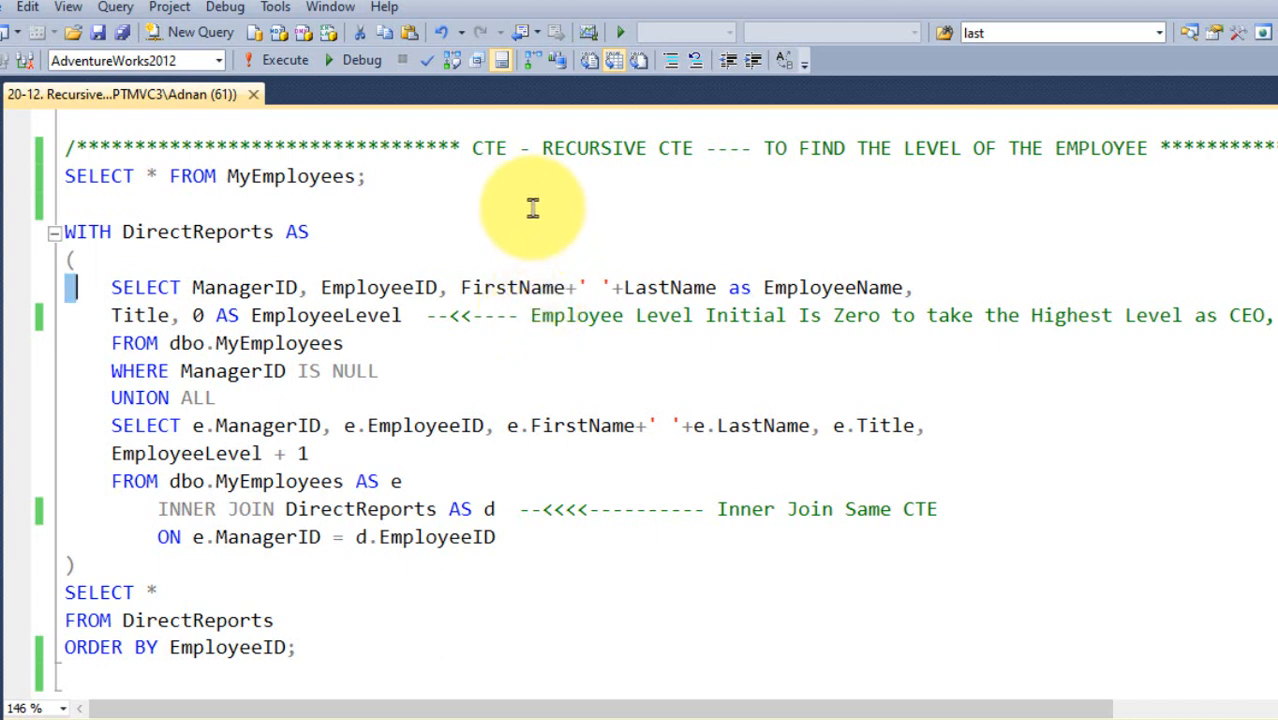
left_click_drag(110, 288, 460, 288)
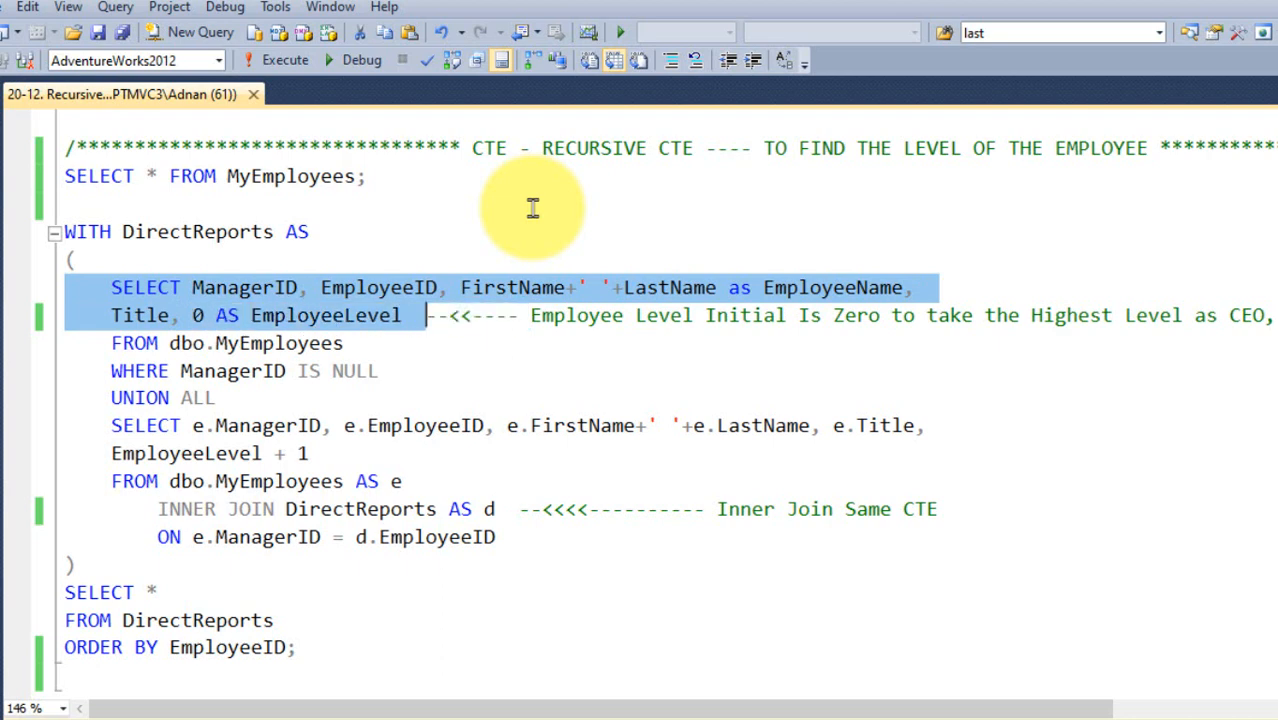
mouse_move(972, 336)
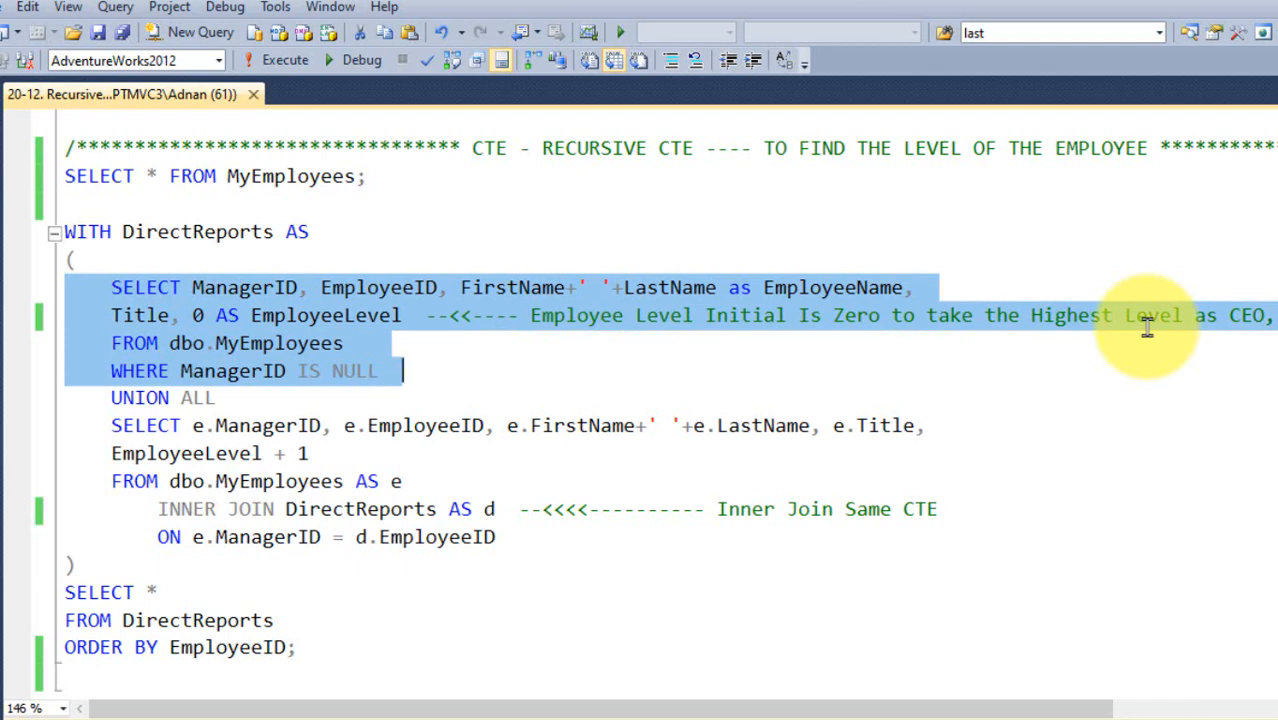
Run only the anchor query, returning Ken Sánchez, Chief Executive Officer, EmployeeLevel 0.
left_click(284, 60)
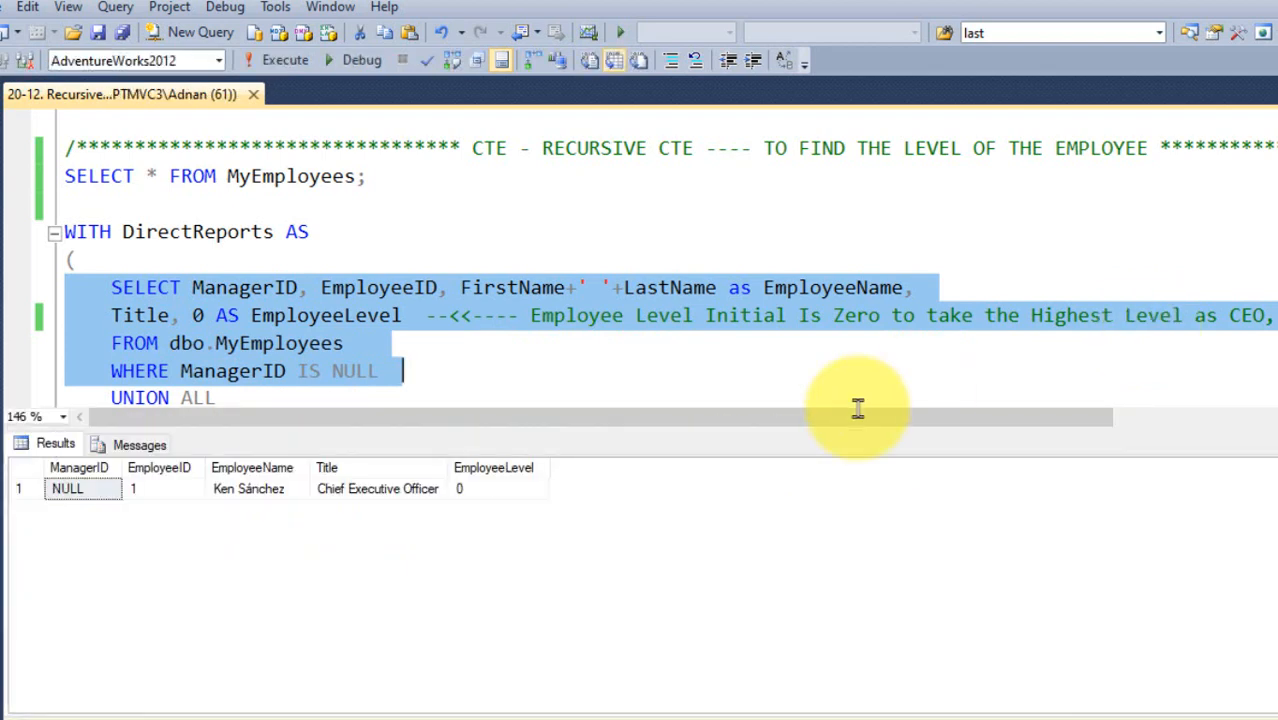
mouse_move(436, 508)
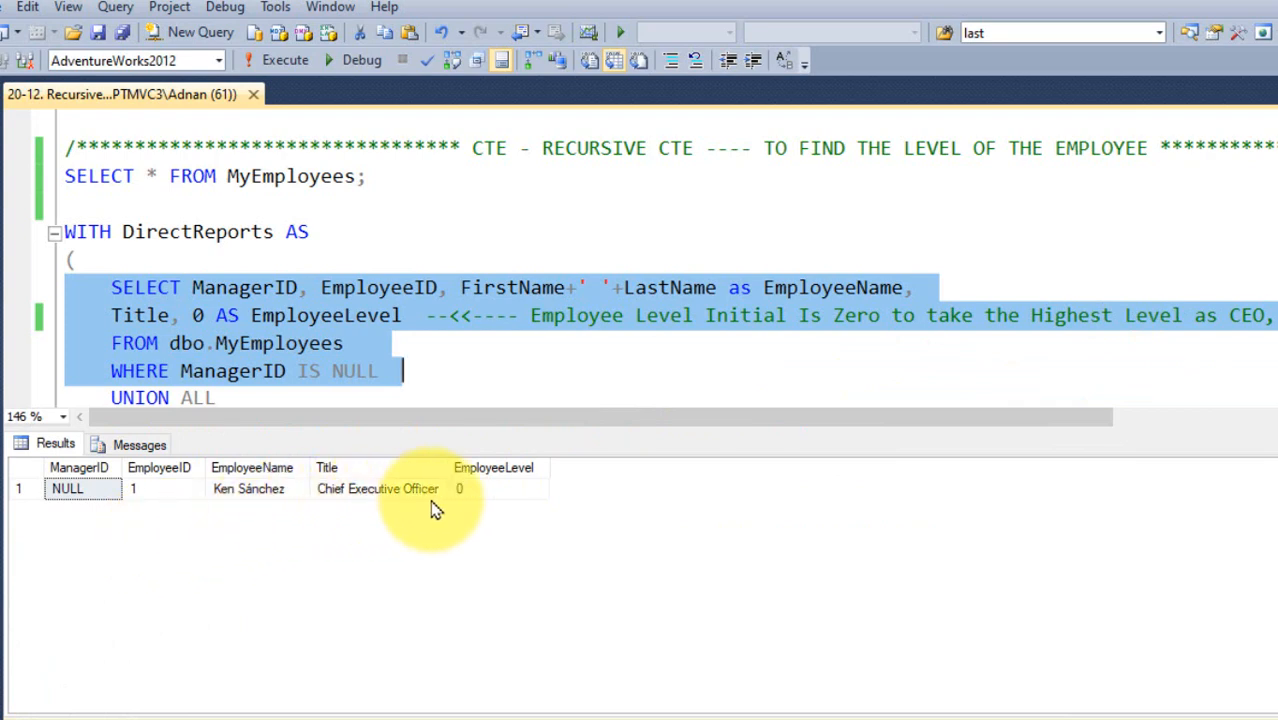
mouse_move(510, 508)
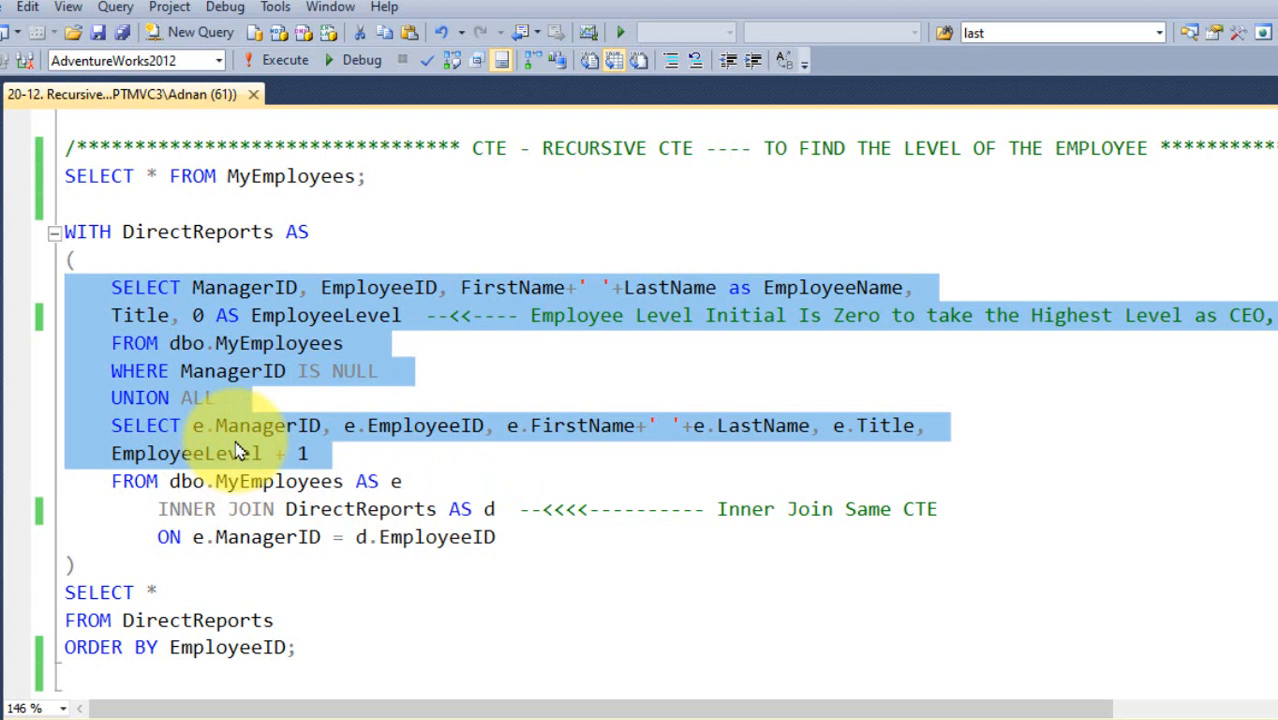
mouse_move(316, 290)
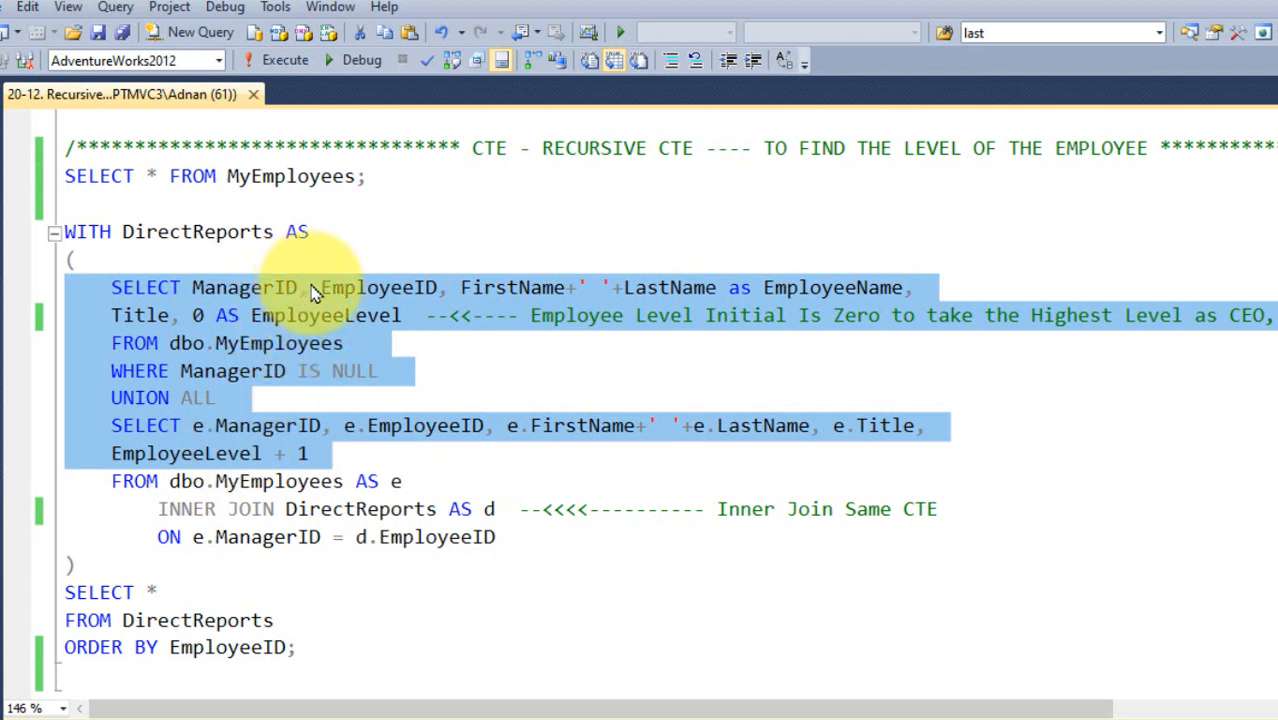
mouse_move(250, 444)
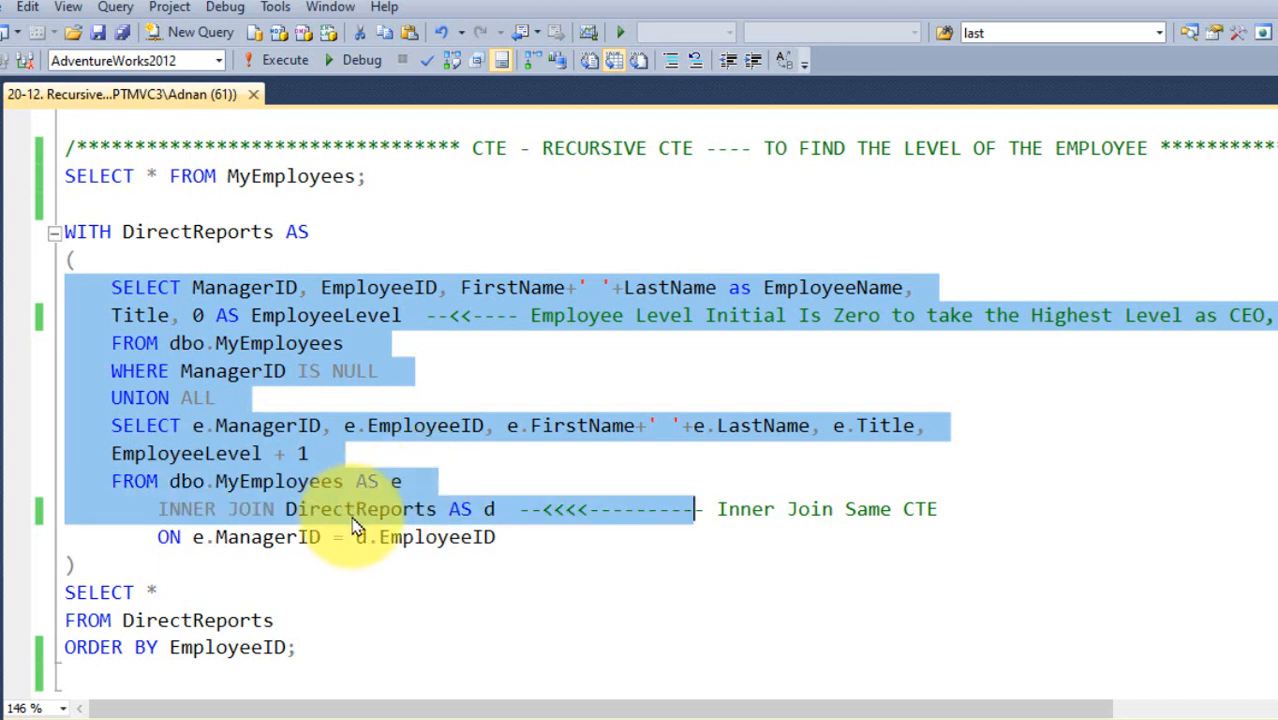
mouse_move(490, 524)
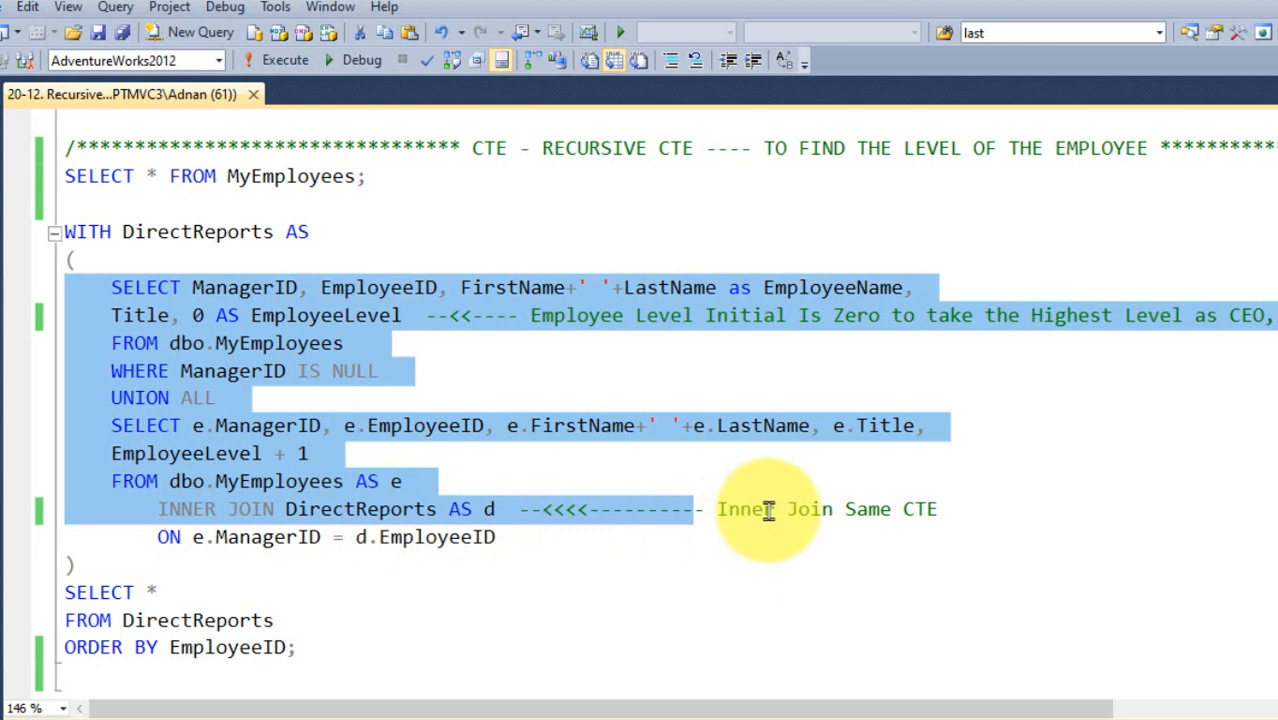
mouse_move(284, 536)
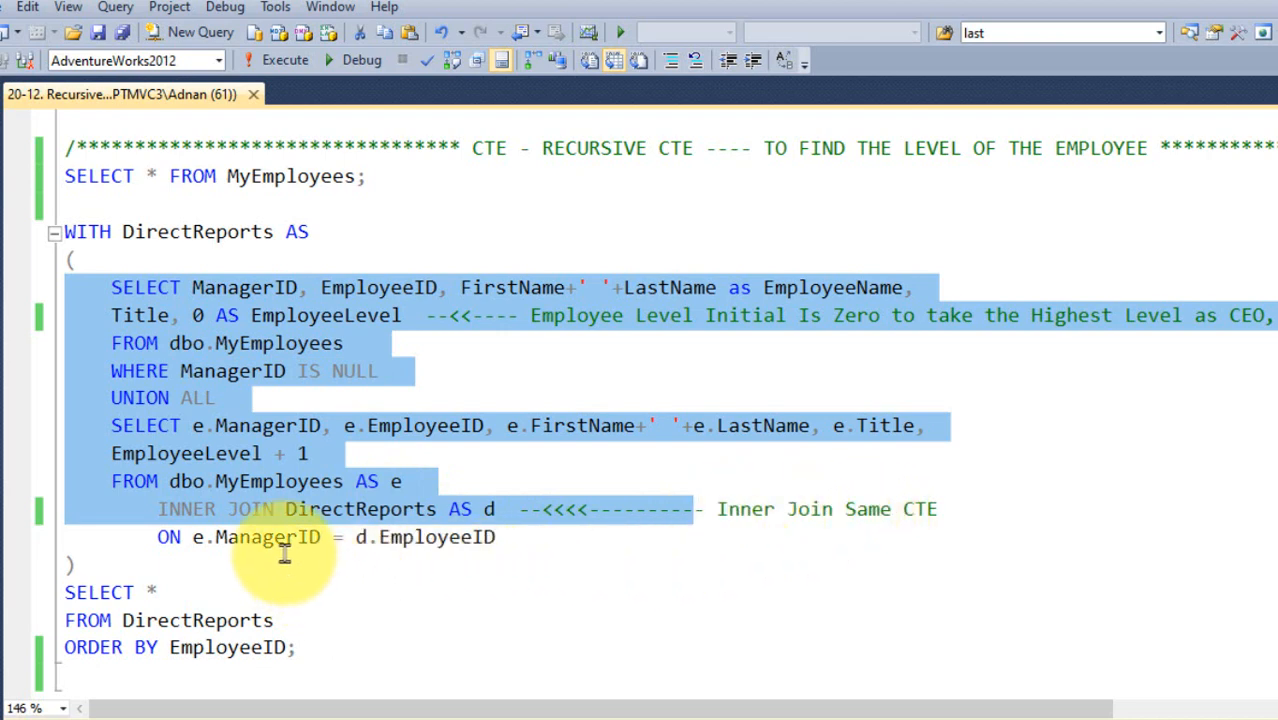
mouse_move(432, 536)
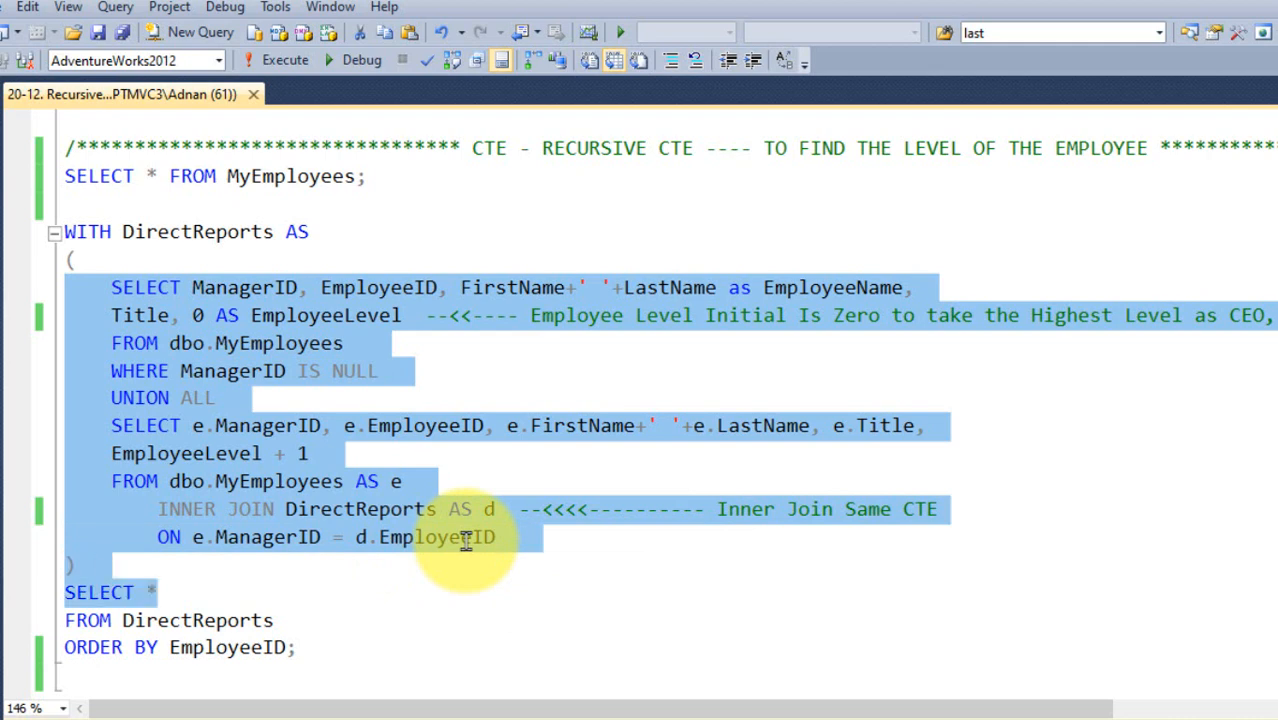
Extend the selection over the whole DirectReports CTE through ORDER BY EmployeeID.
left_click(64, 204)
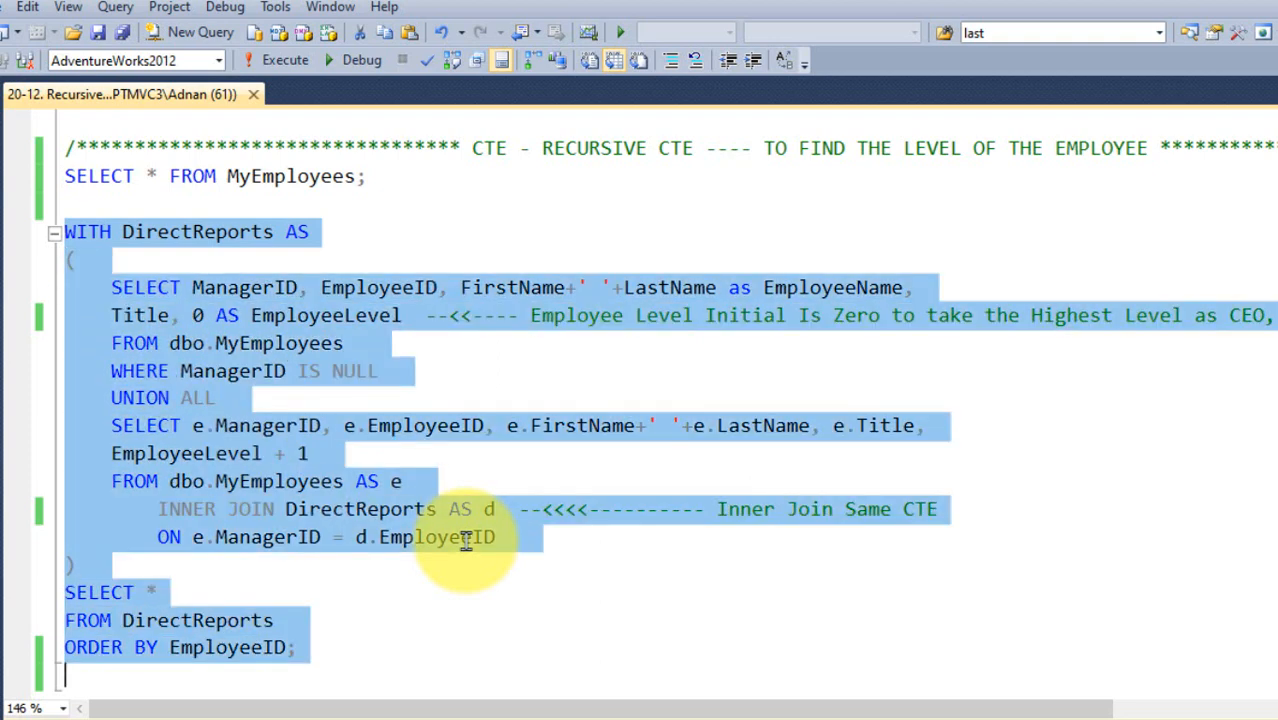
Run the full recursive CTE, listing nine employees with EmployeeLevel 0 to 3.
left_click(284, 60)
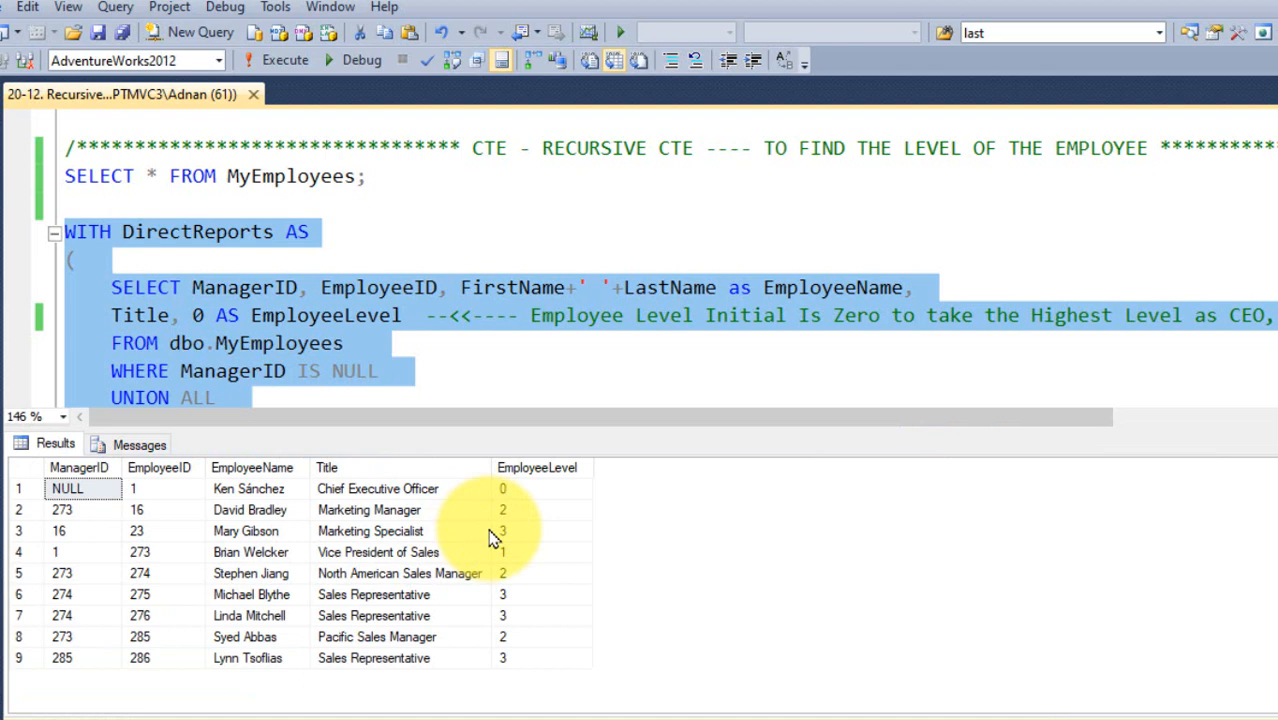
mouse_move(96, 516)
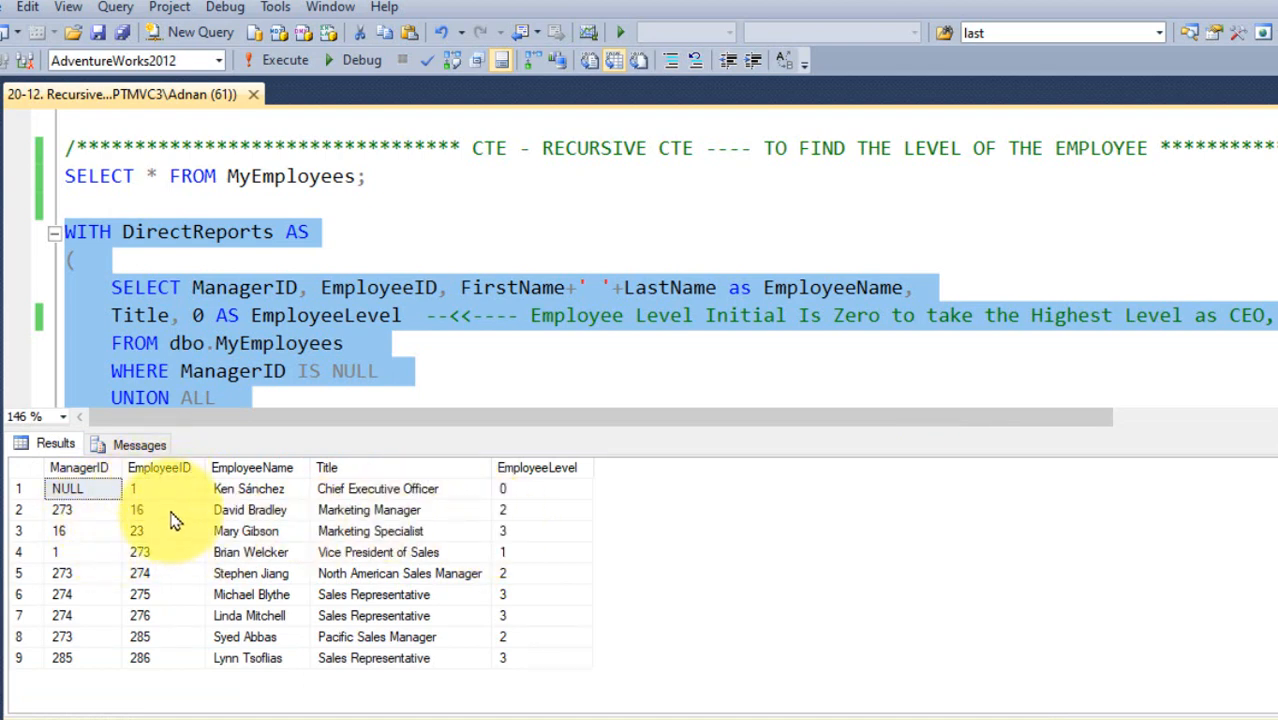
mouse_move(404, 500)
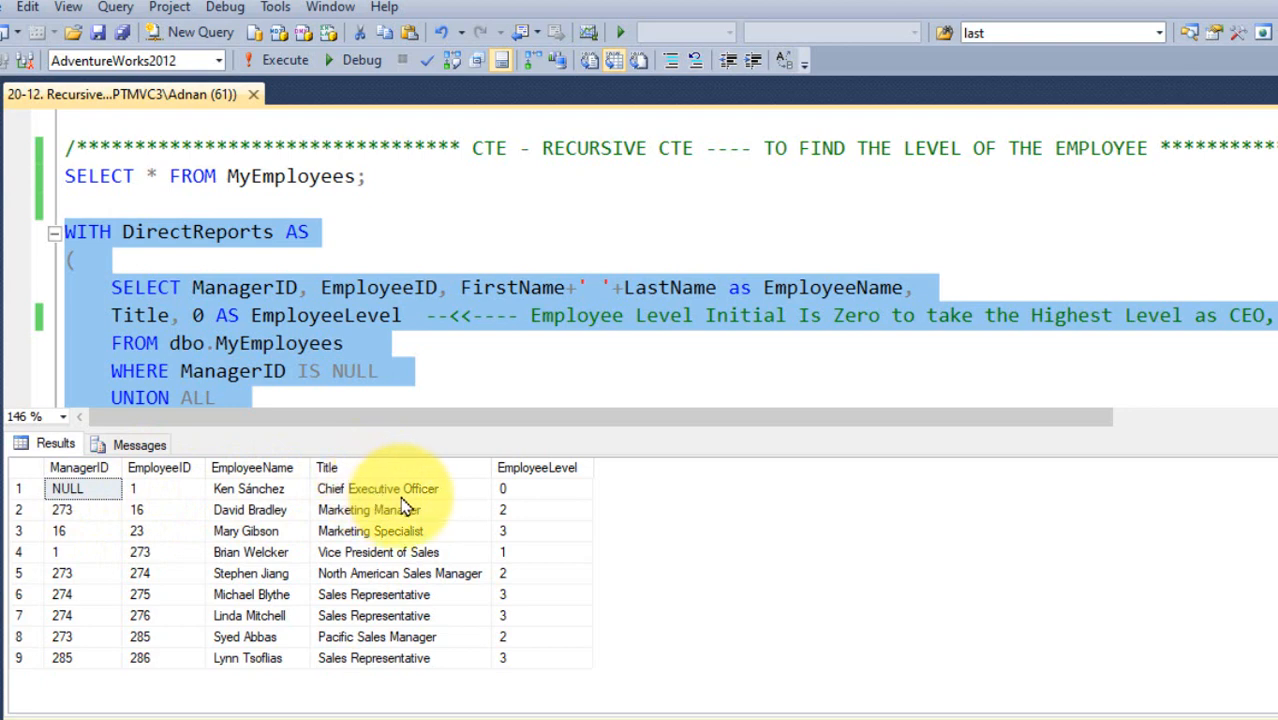
mouse_move(518, 510)
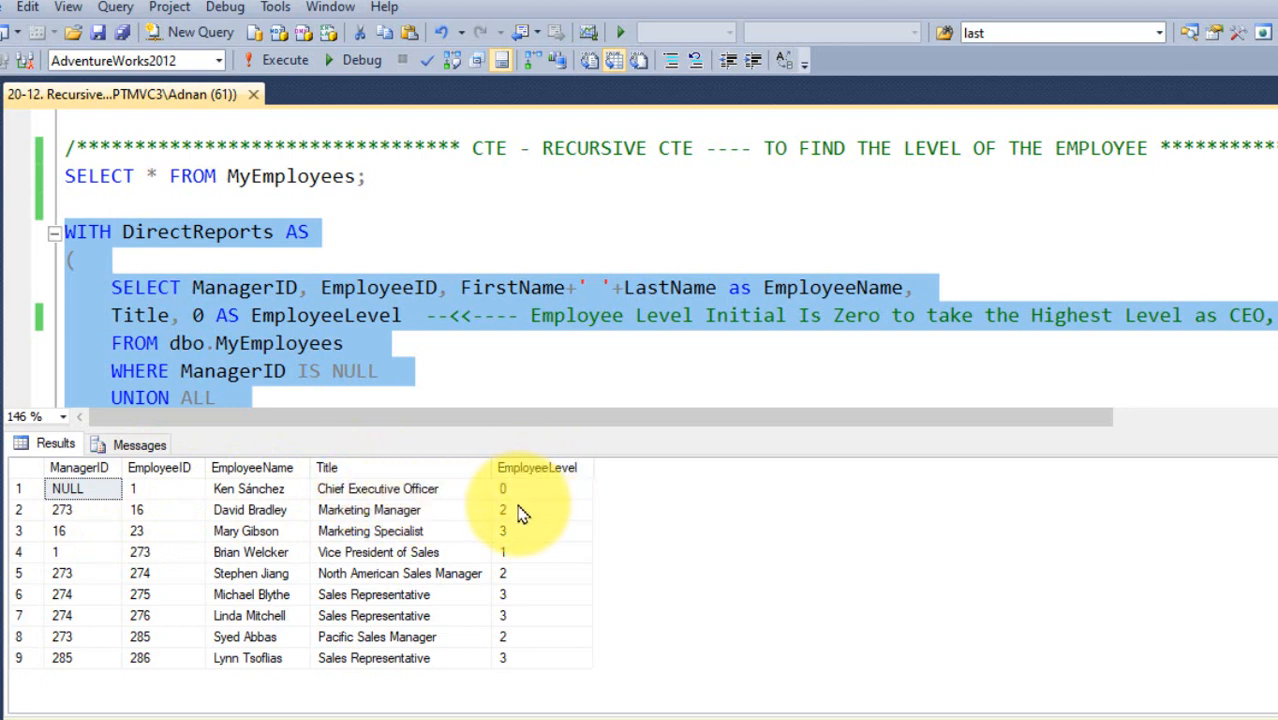
mouse_move(528, 482)
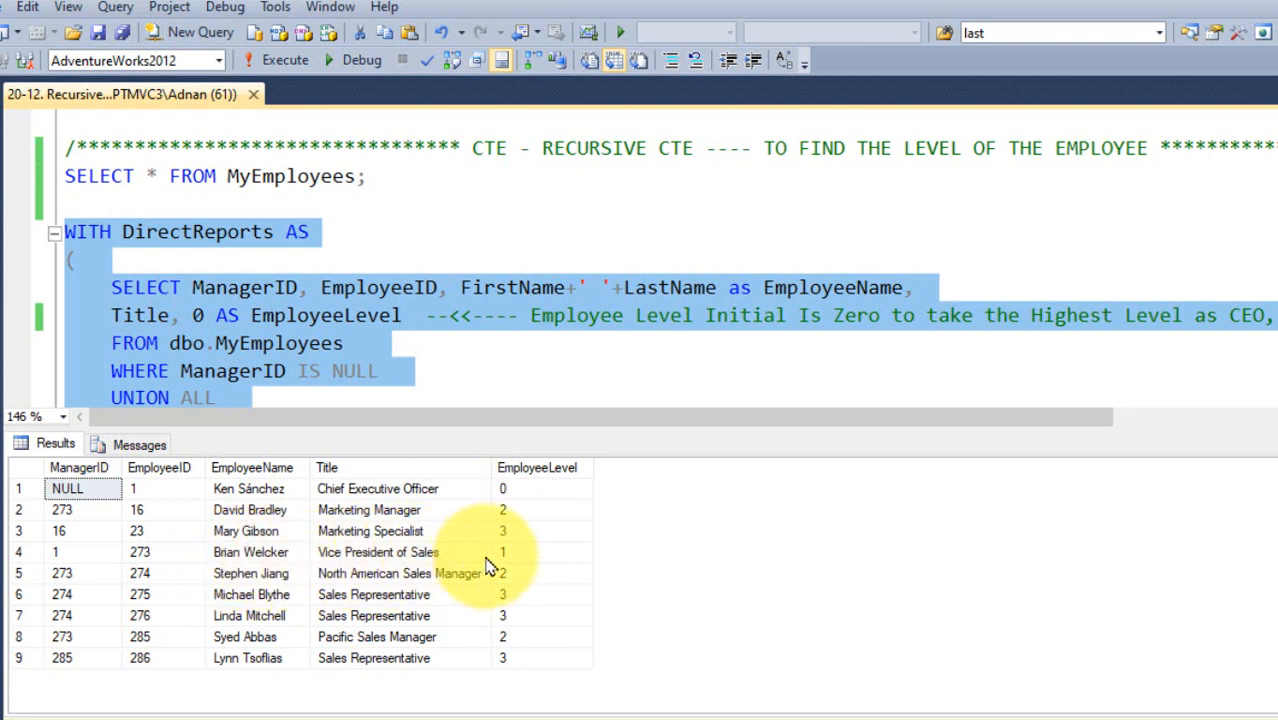
mouse_move(472, 572)
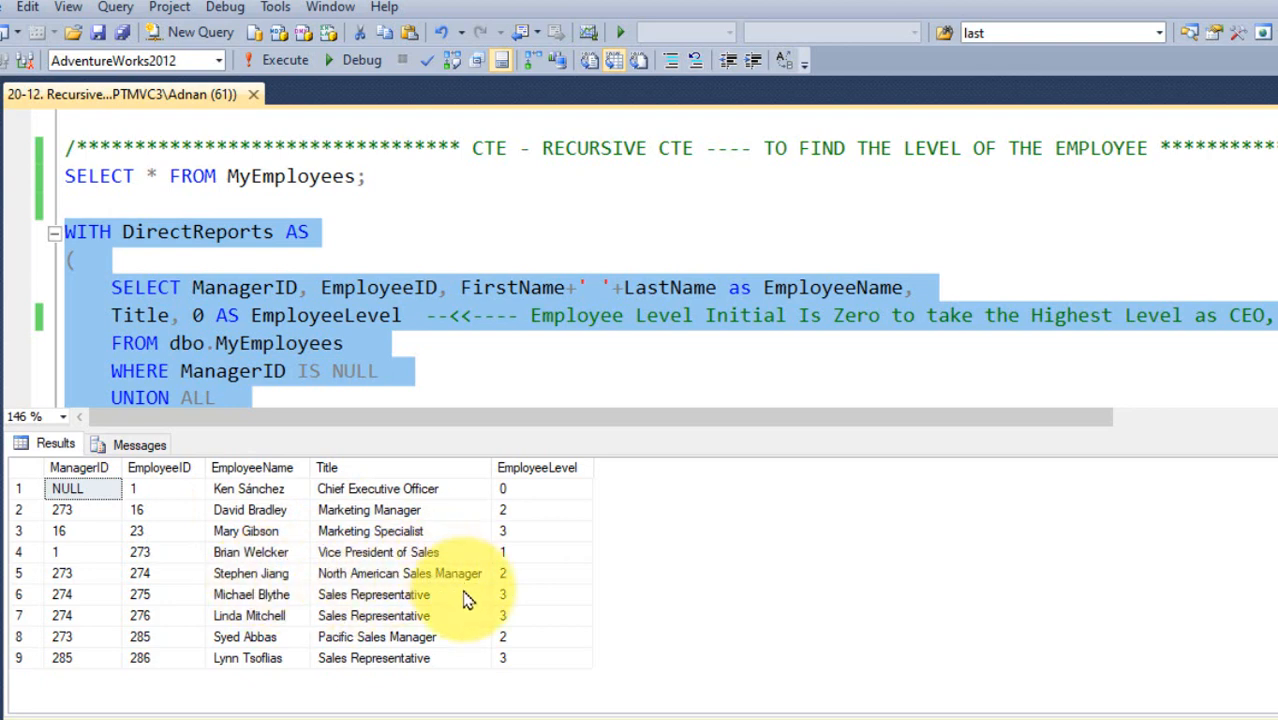
mouse_move(322, 652)
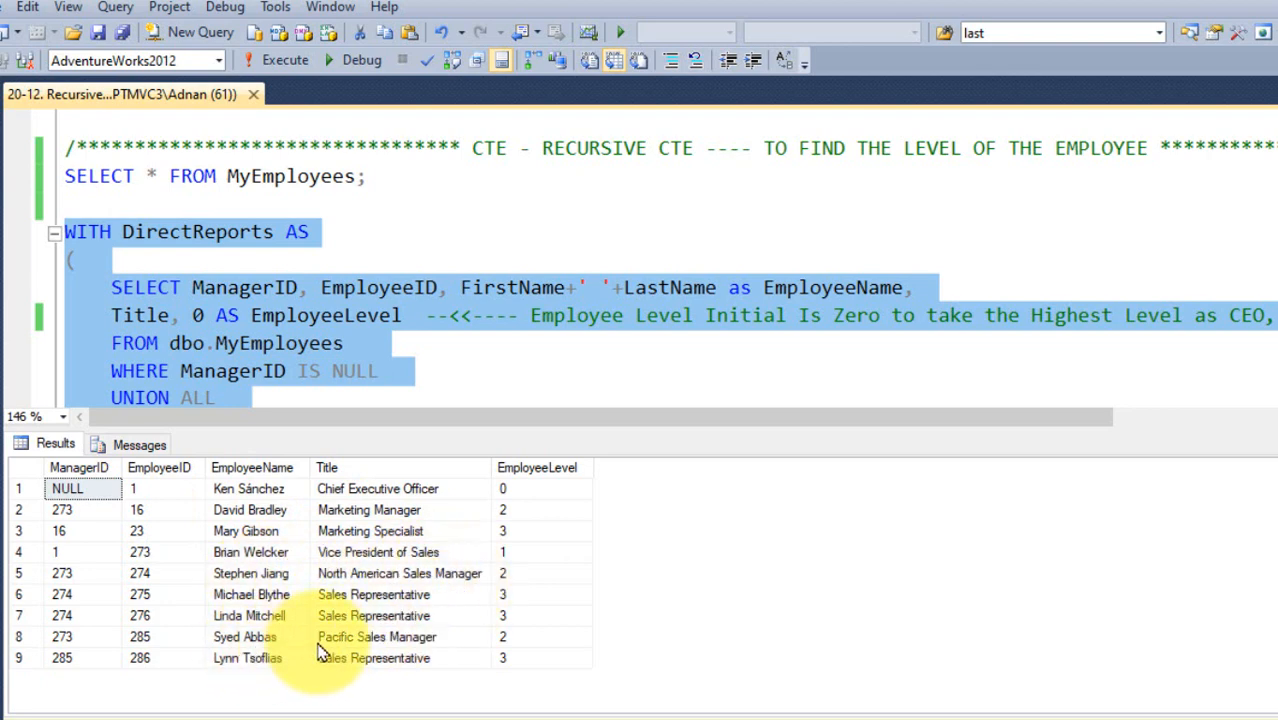
mouse_move(452, 644)
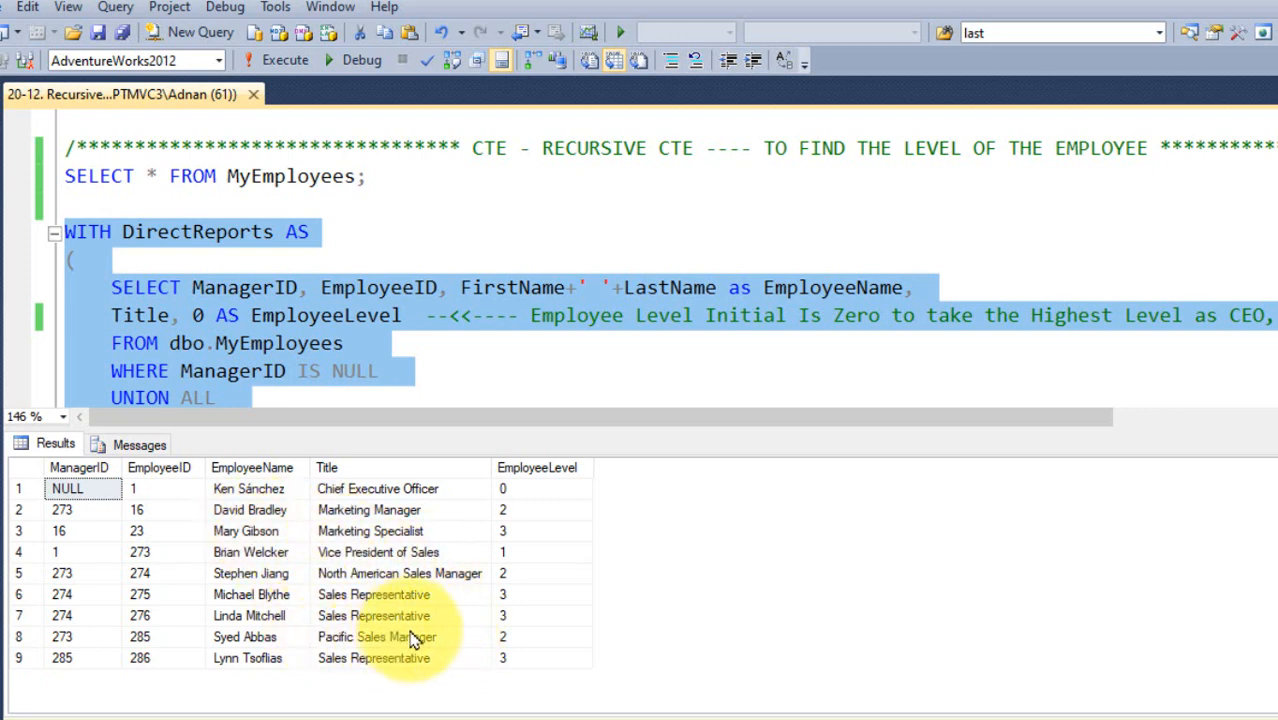
mouse_move(420, 624)
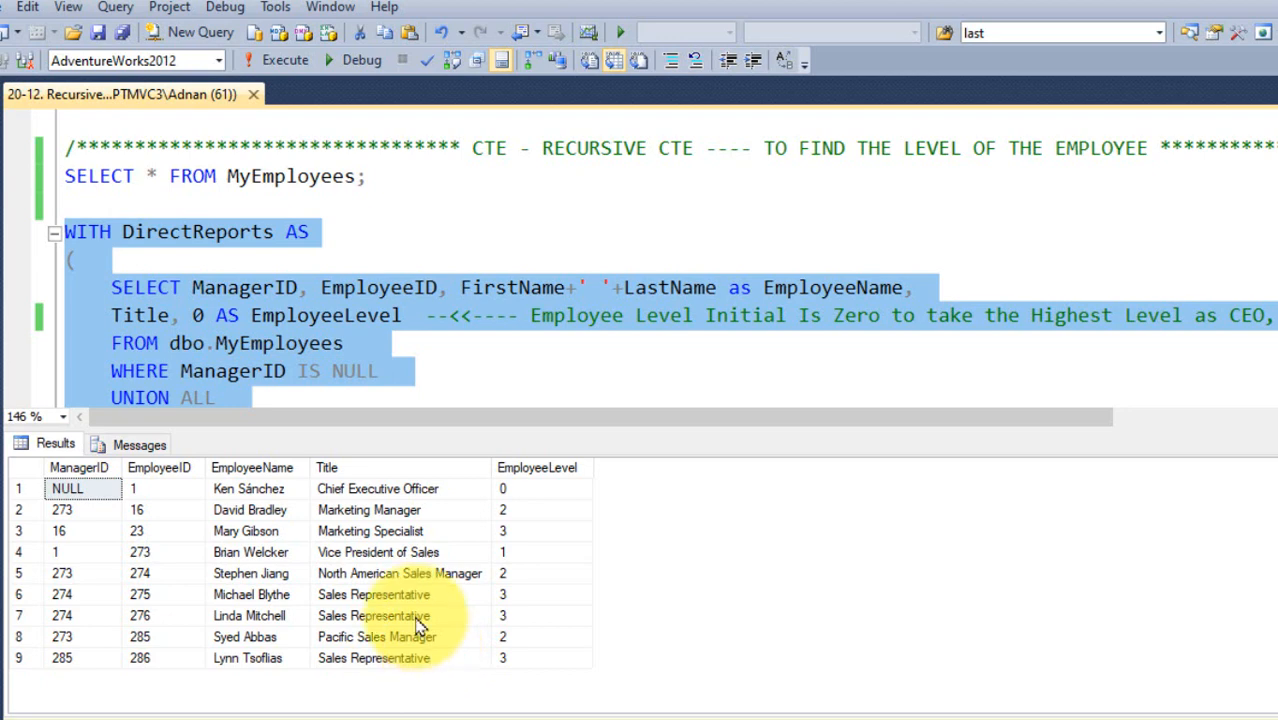
mouse_move(360, 470)
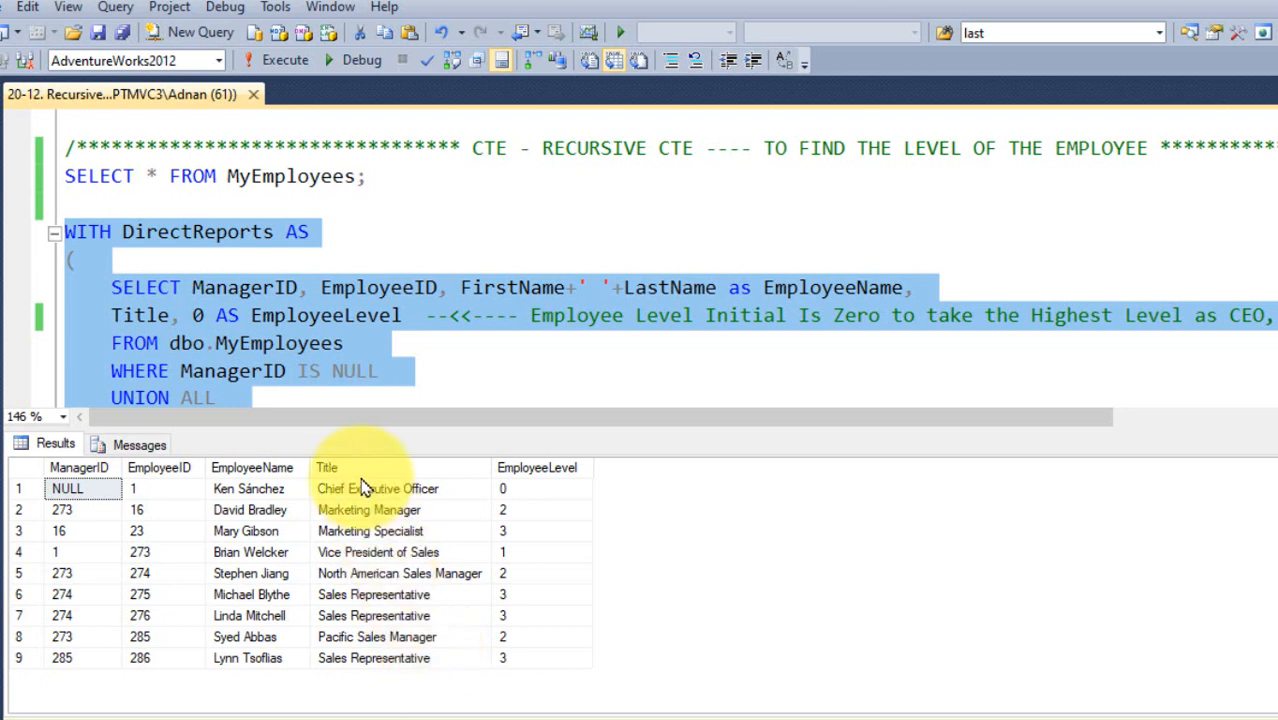